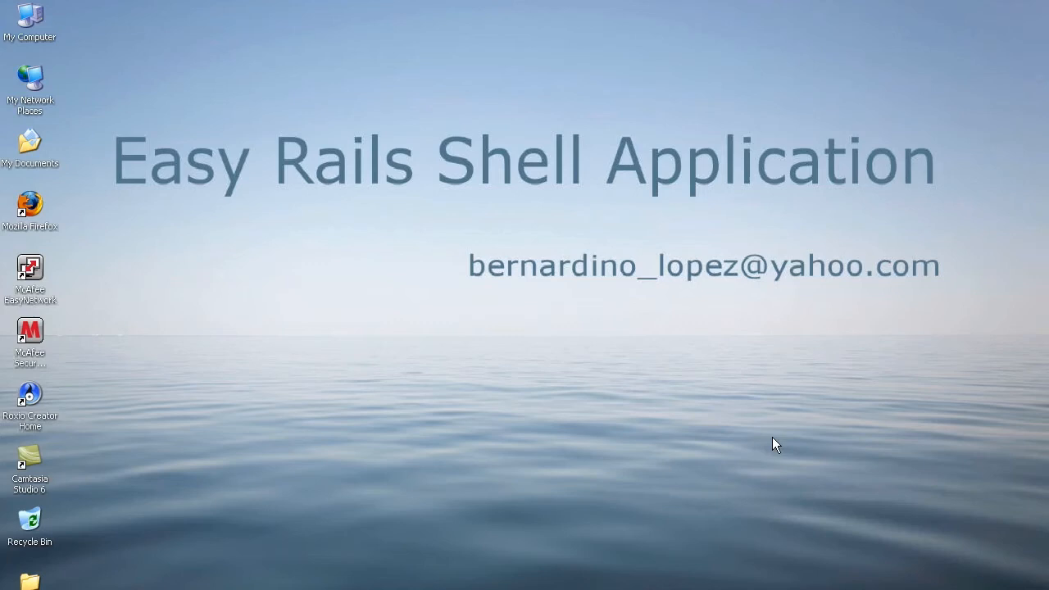
pyautogui.moveTo(528, 525)
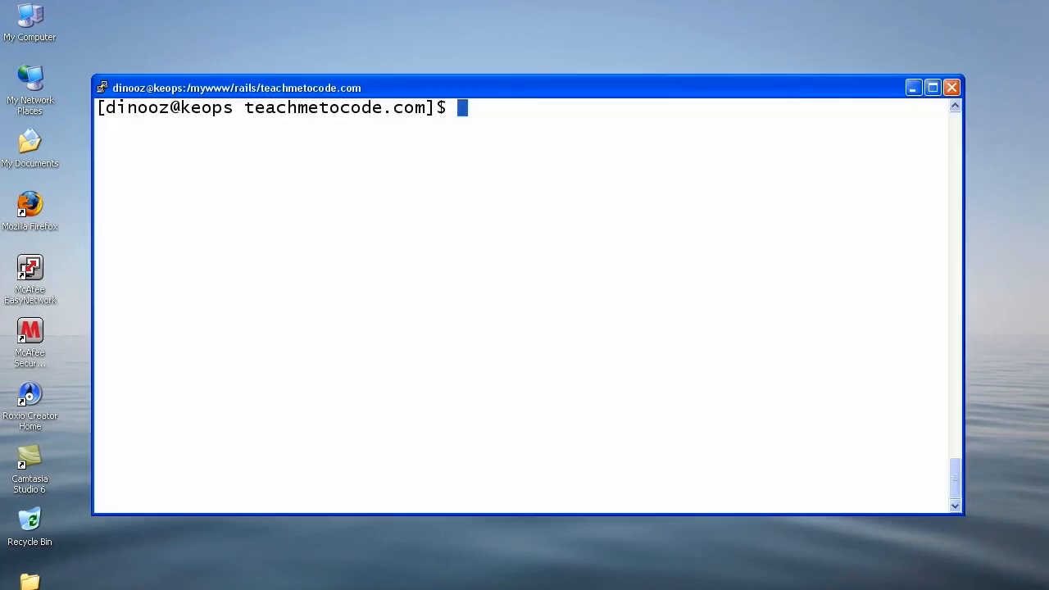
pyautogui.moveTo(544, 373)
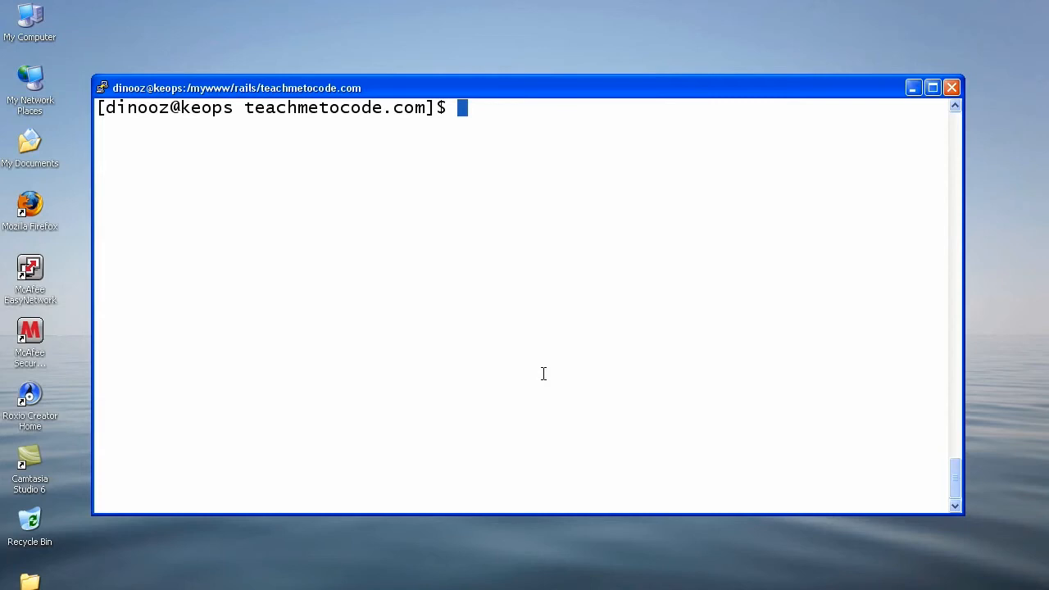
# Run uname -a and df -h to show kernel details and disk usage, then date
pyautogui.write('uname -a')
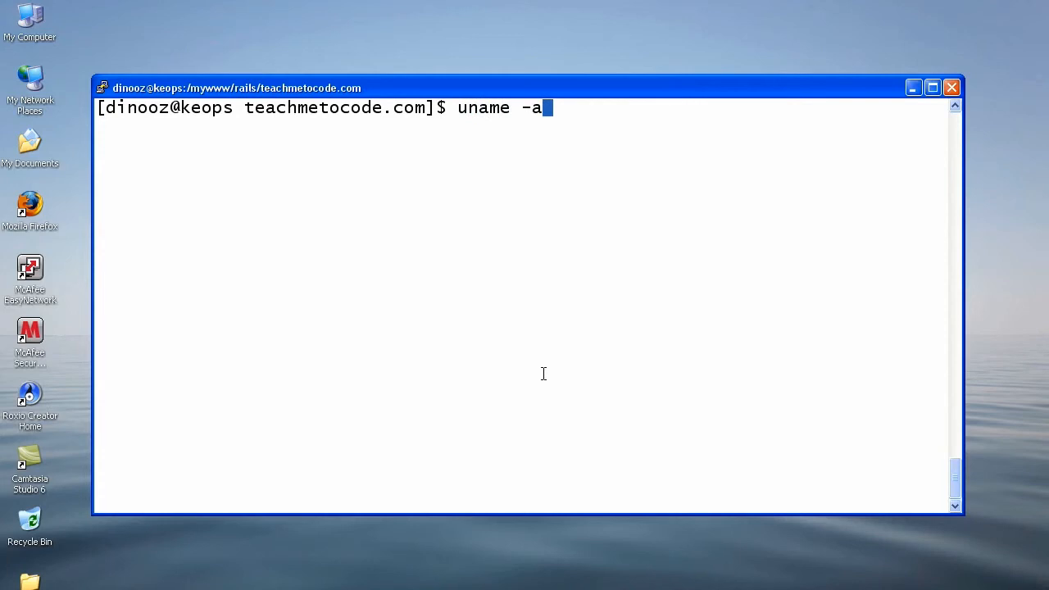
pyautogui.press('Return')
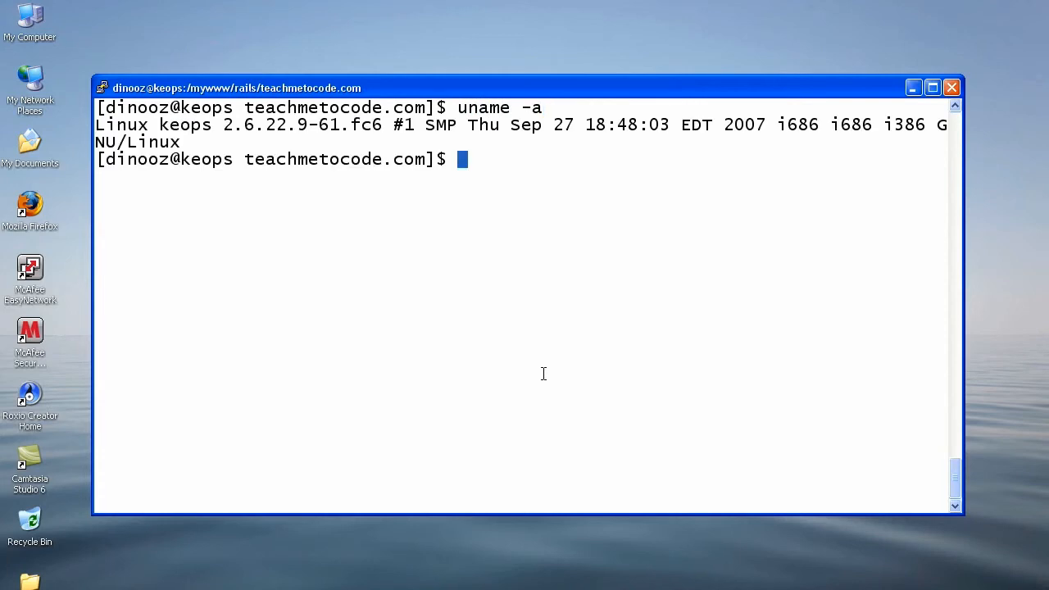
pyautogui.moveTo(525, 179)
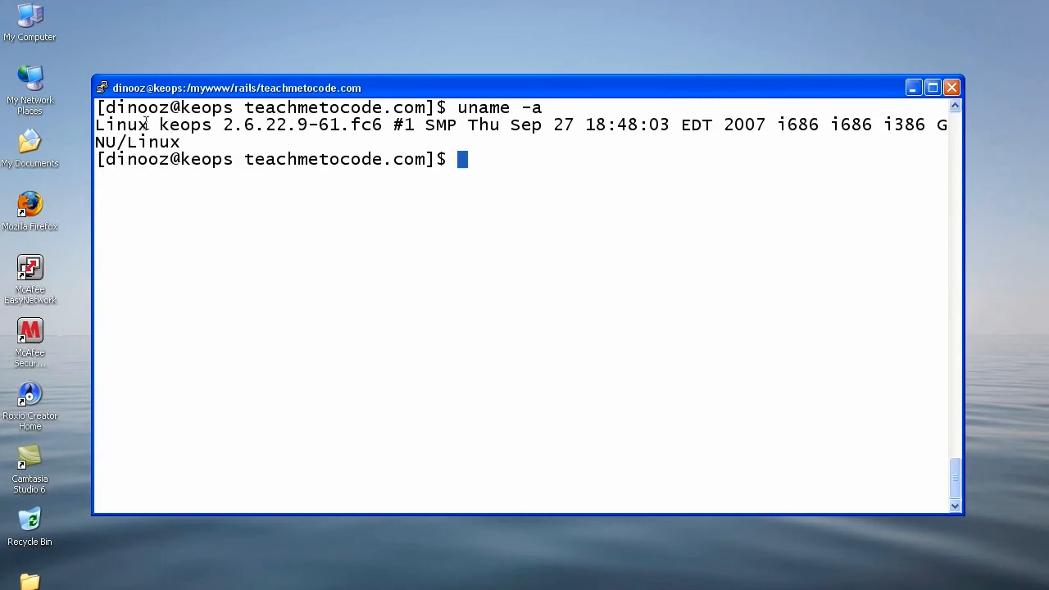
pyautogui.moveTo(95, 124); pyautogui.dragTo(947, 141)
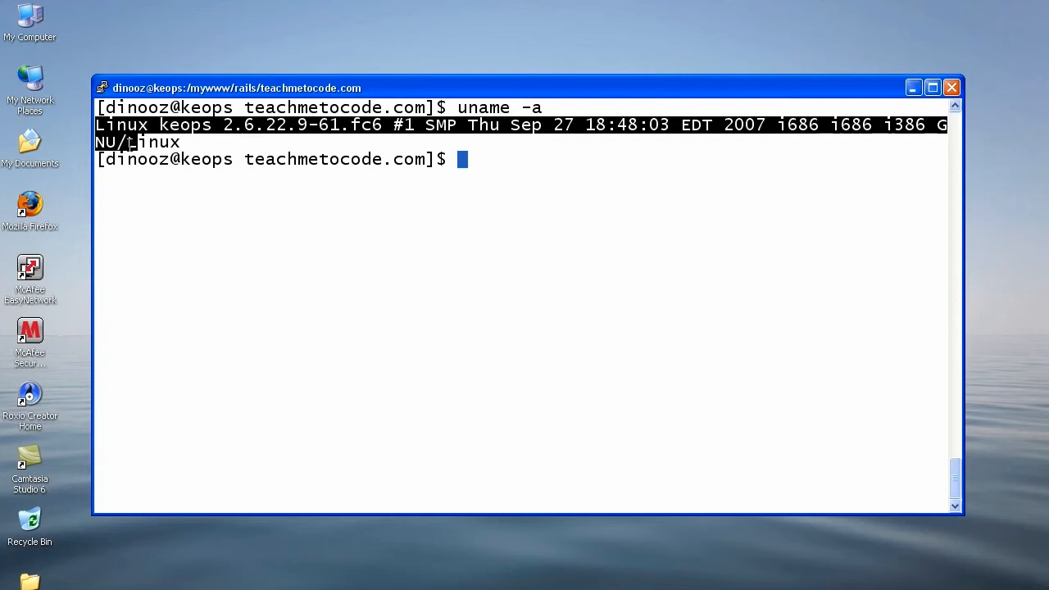
pyautogui.moveTo(316, 174)
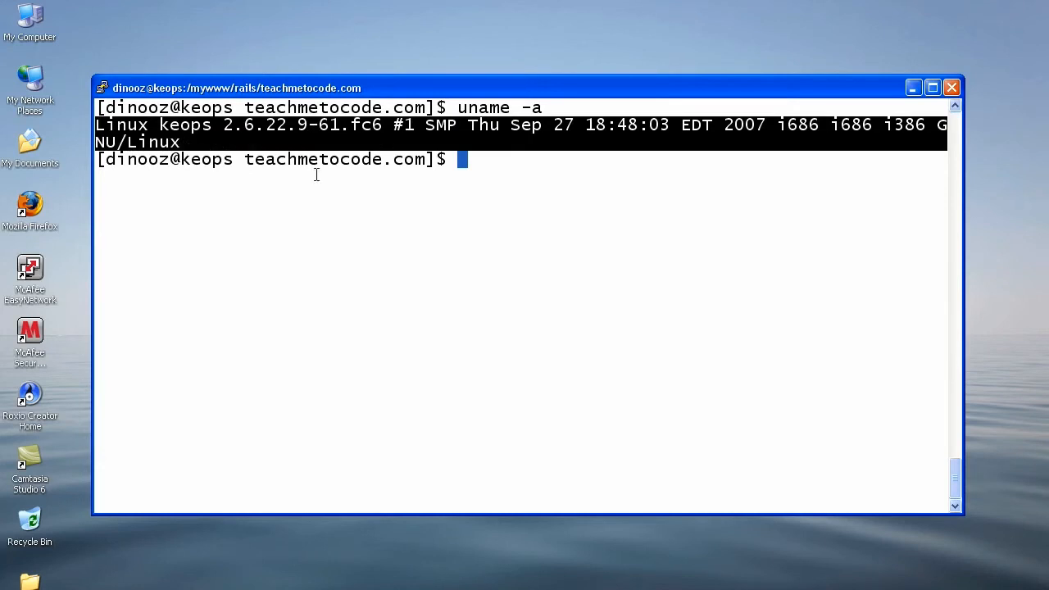
pyautogui.write('df -h')
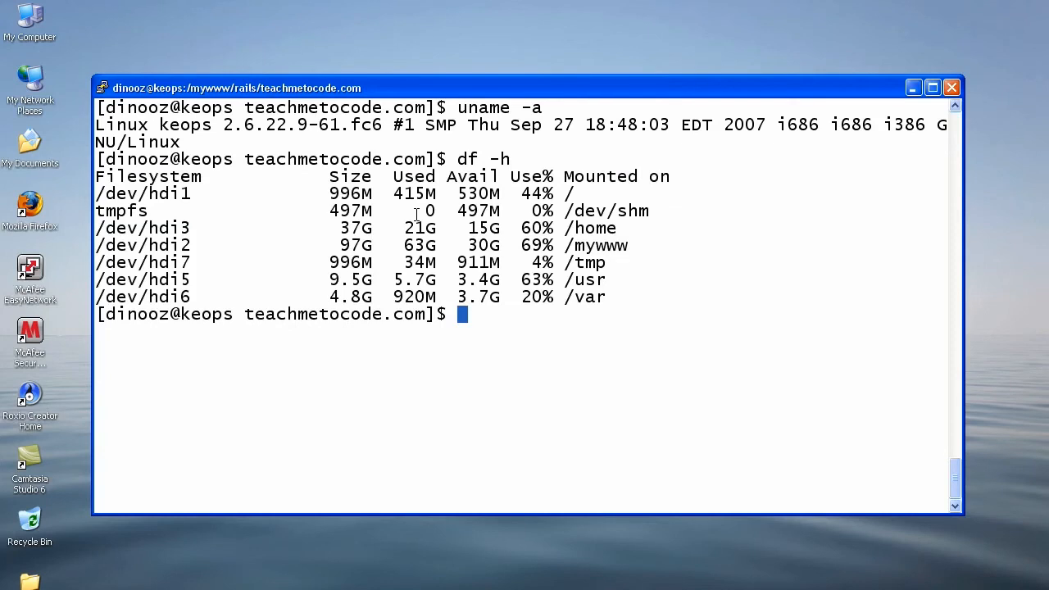
pyautogui.moveTo(628, 357)
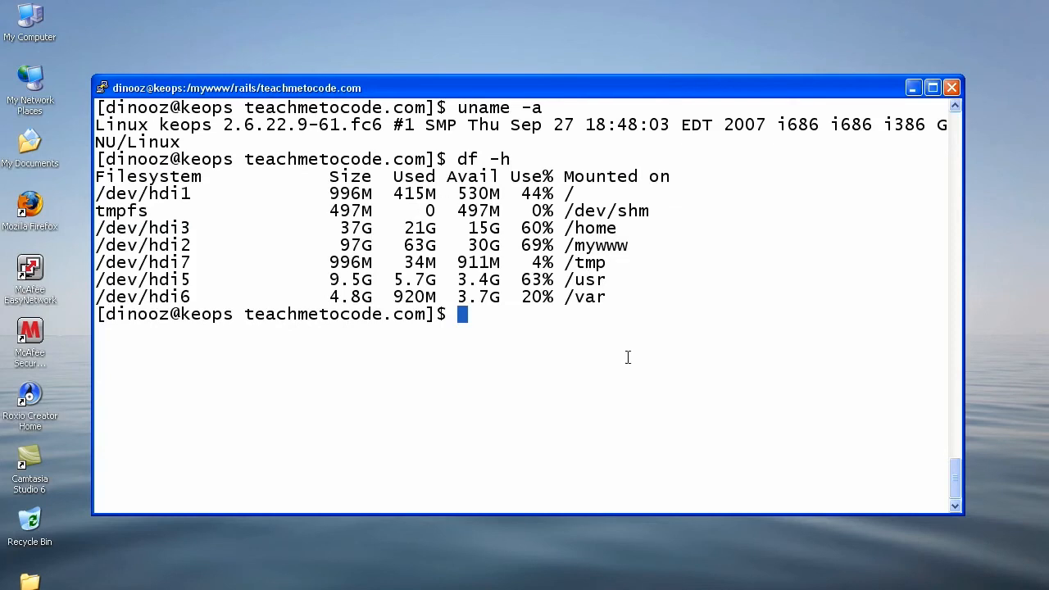
pyautogui.write('date')
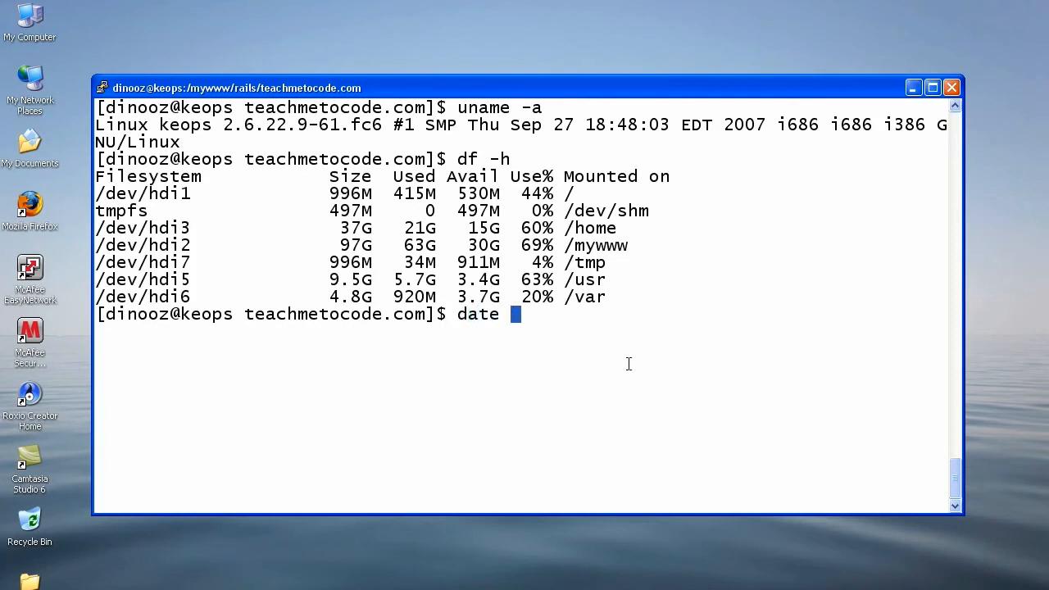
pyautogui.press('Return')
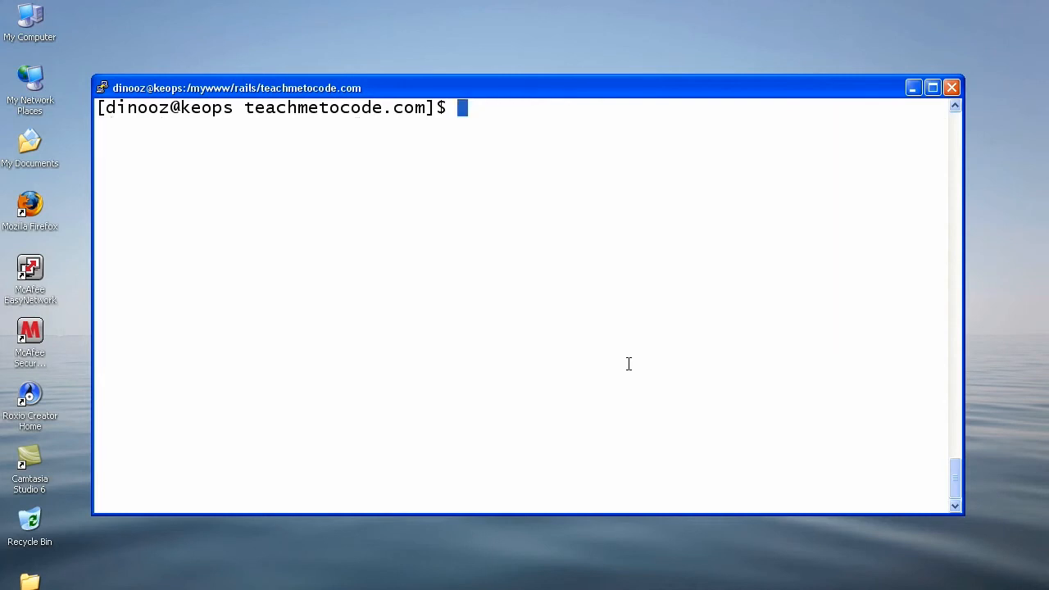
# Start vi on a new empty file named my_ruby
pyautogui.write('vi my_')
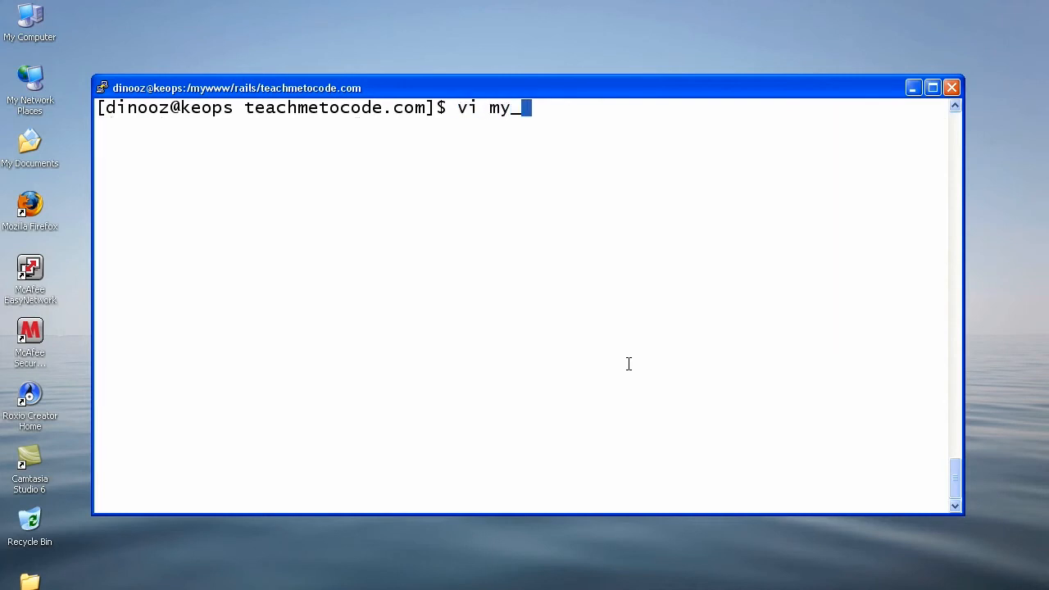
pyautogui.write('ruby')
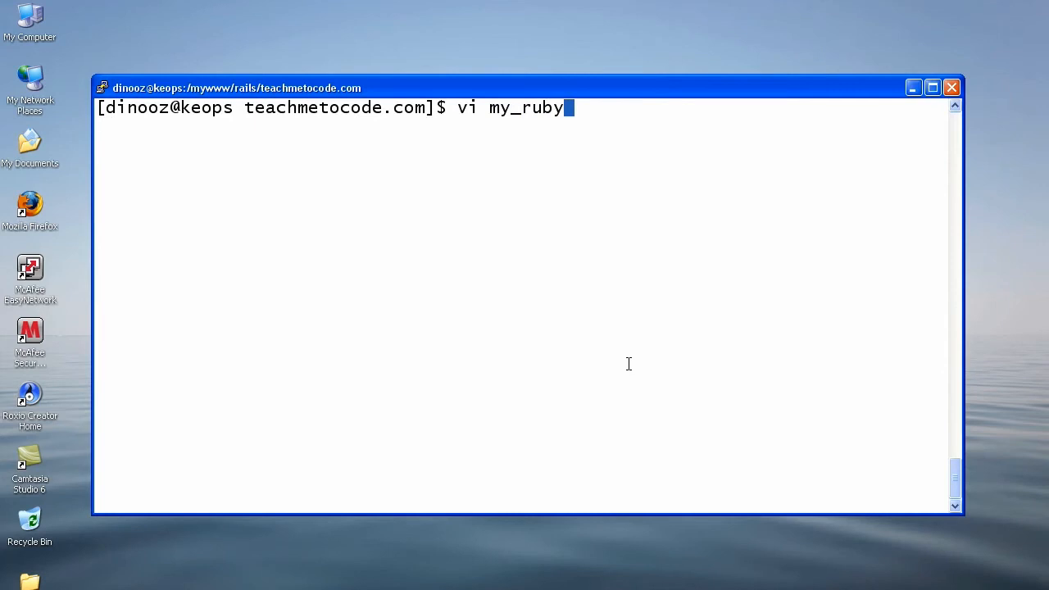
pyautogui.press('Return')
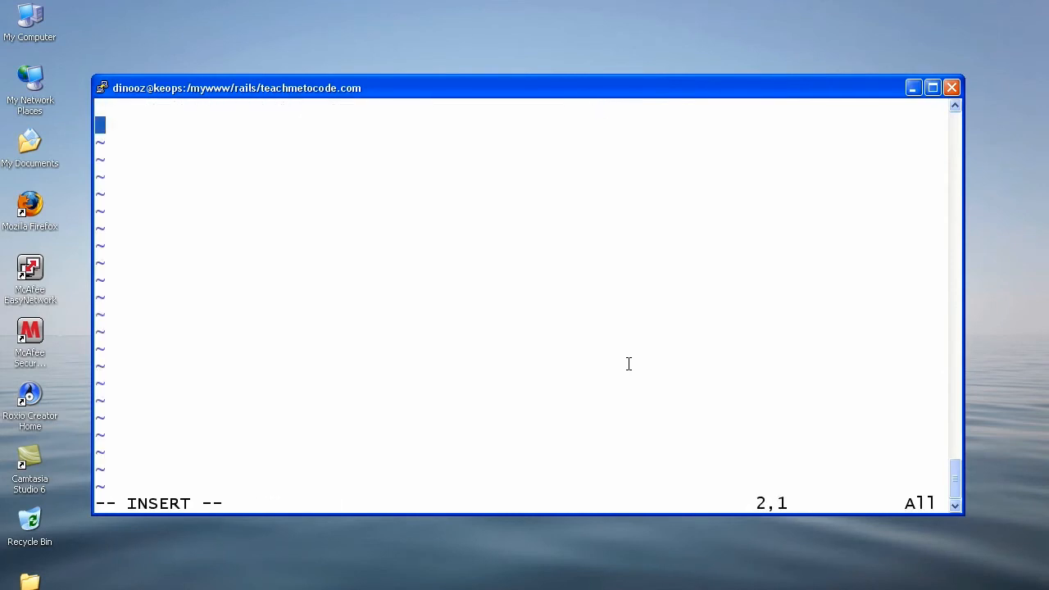
pyautogui.write('@')
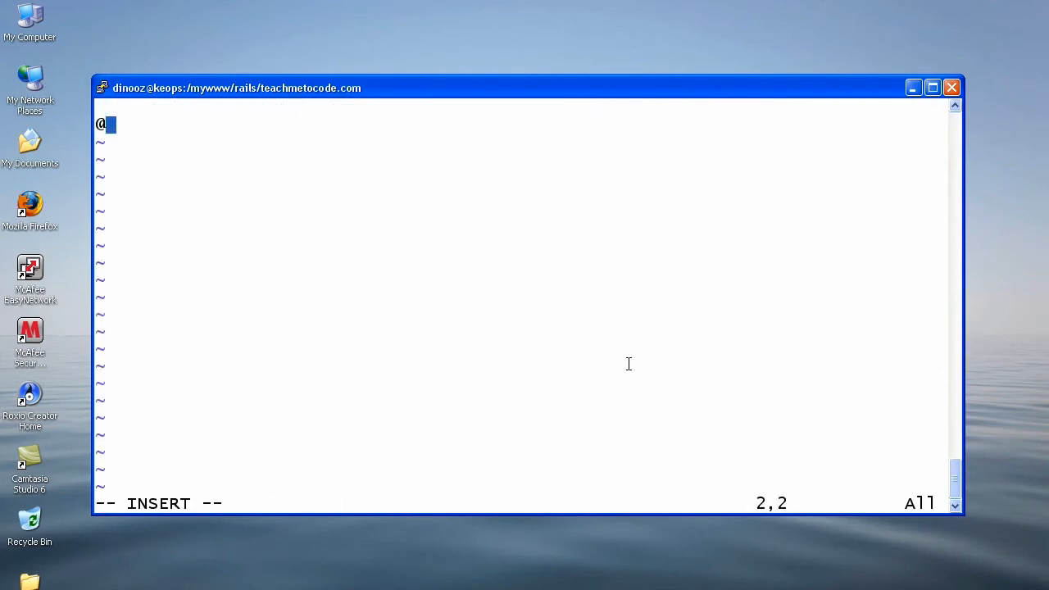
pyautogui.write('my_command = "')
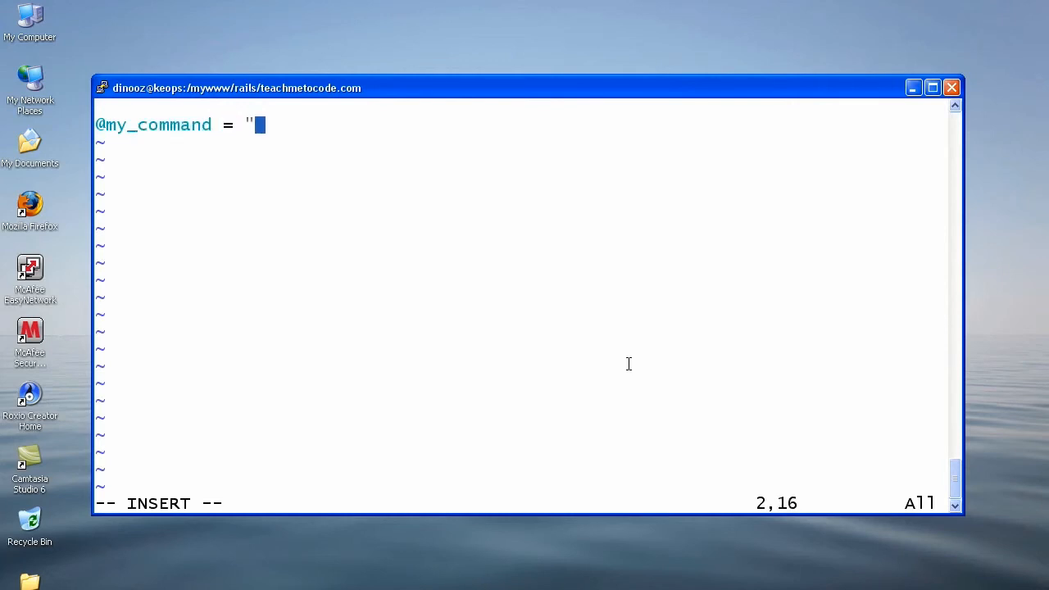
pyautogui.write('df -h"')
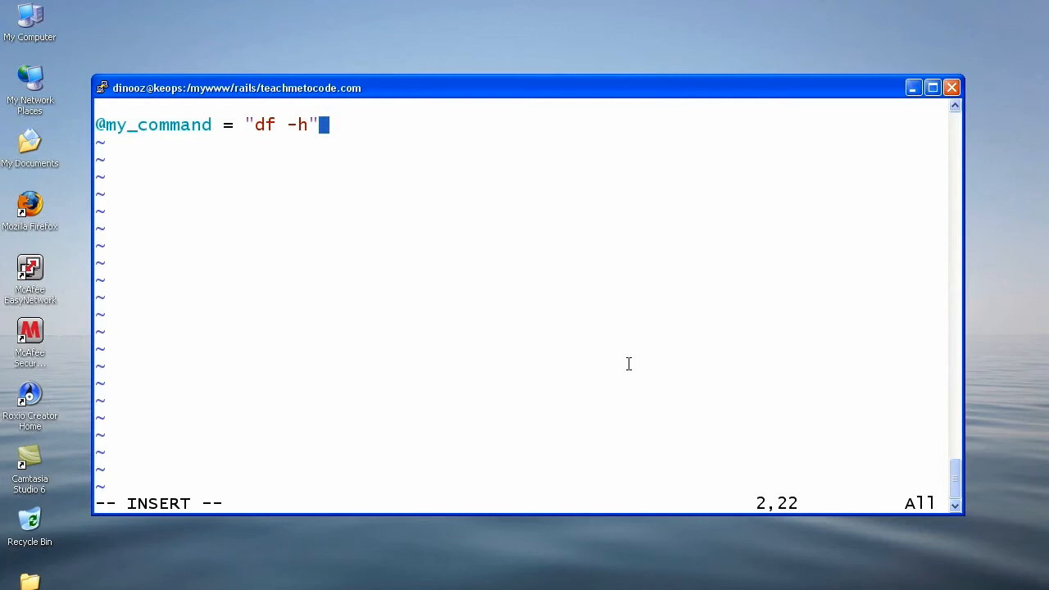
pyautogui.press('Return')
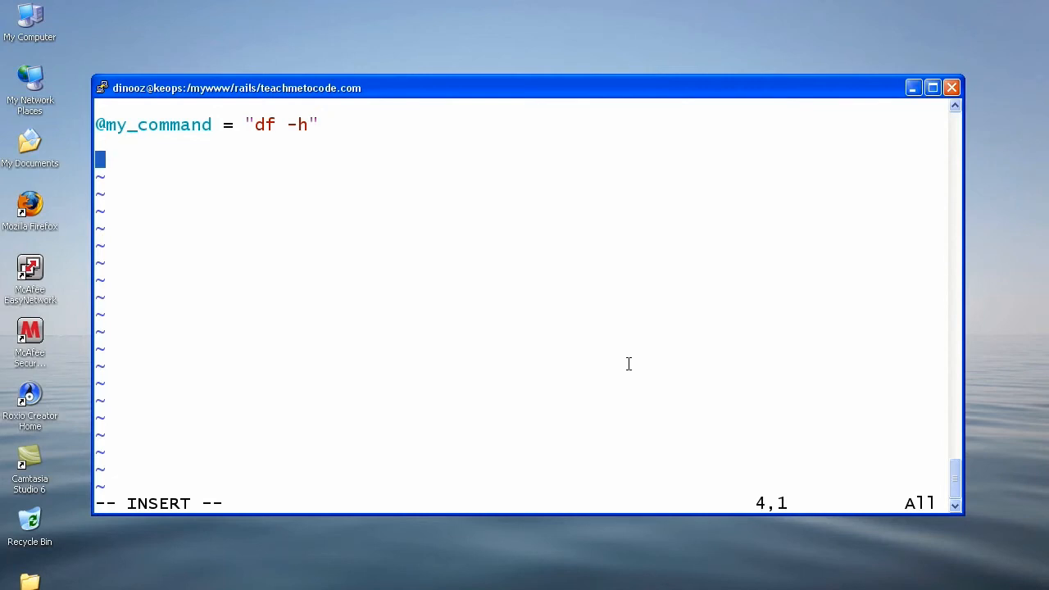
pyautogui.write('@')
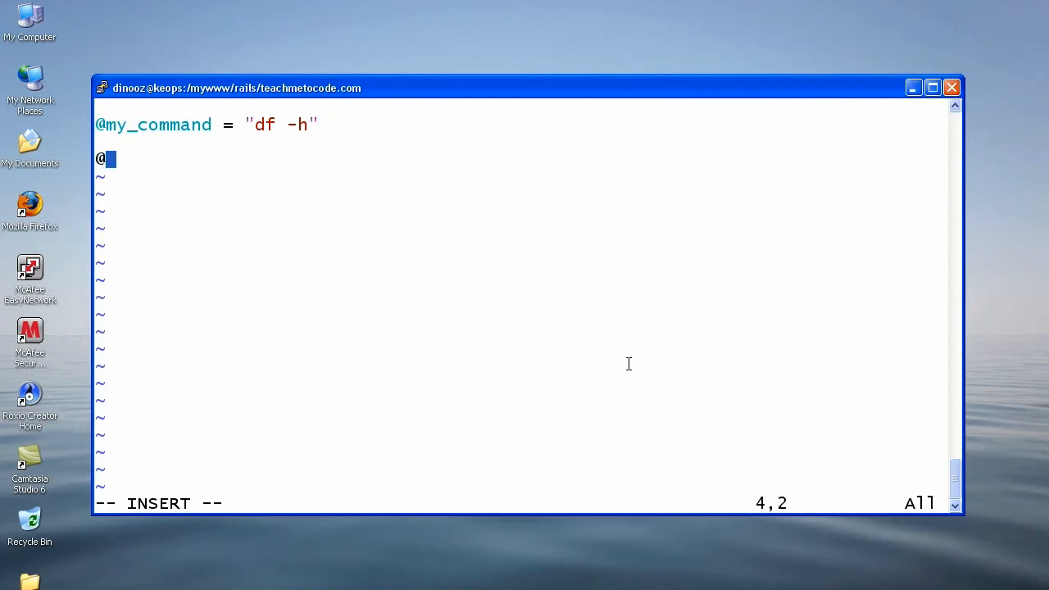
pyautogui.write('my_exec')
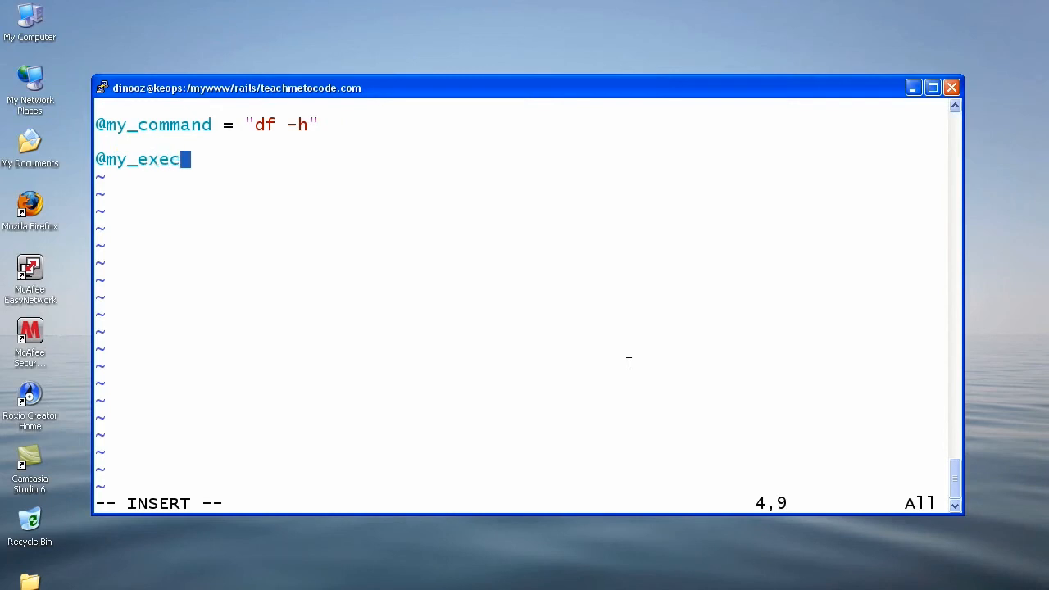
pyautogui.write('=')
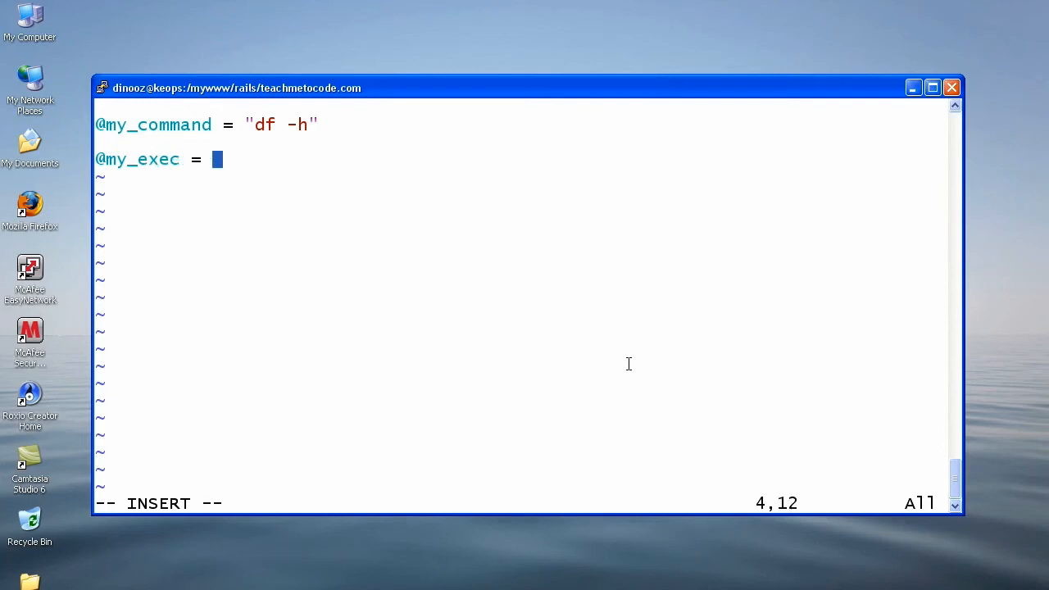
pyautogui.write('%x')
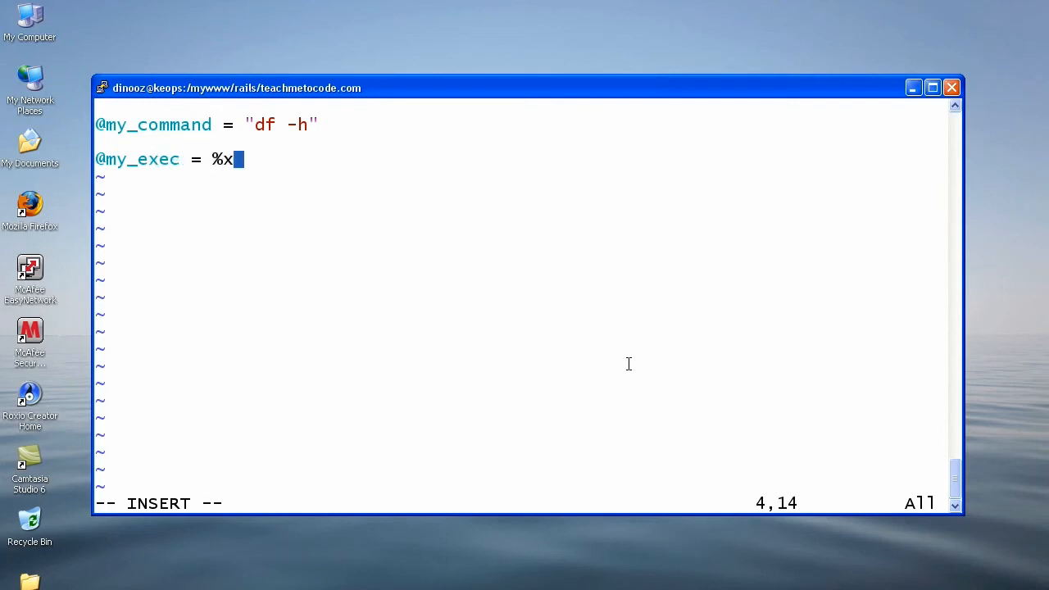
pyautogui.write('[')
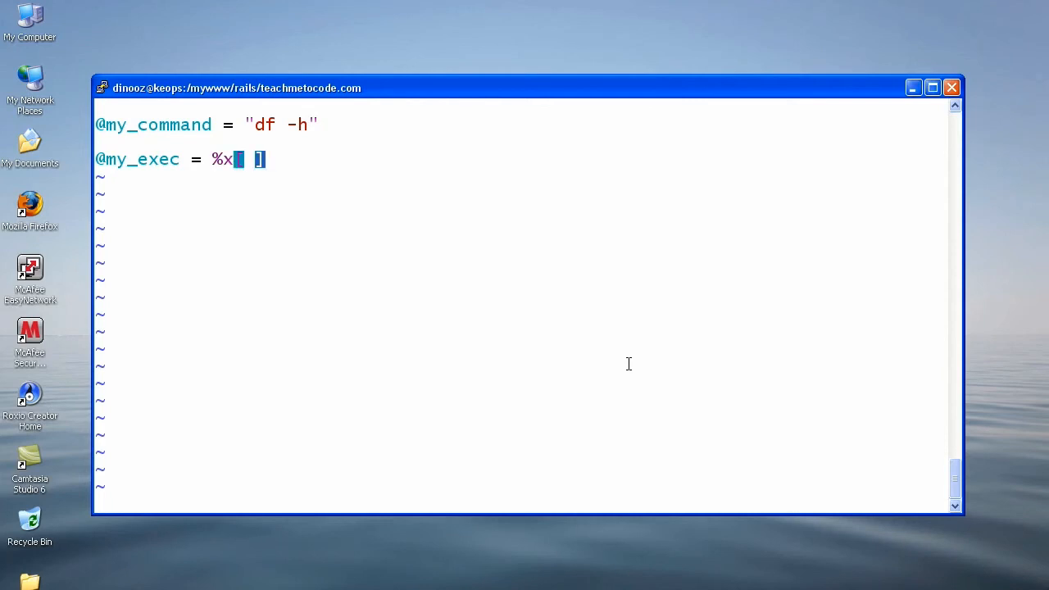
pyautogui.write('[')
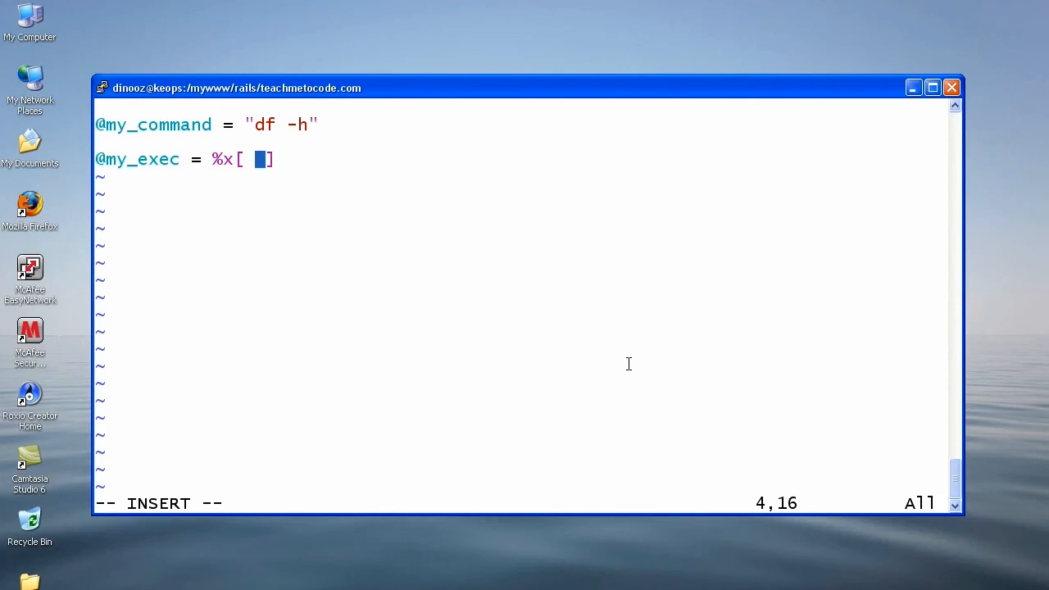
pyautogui.write('#')
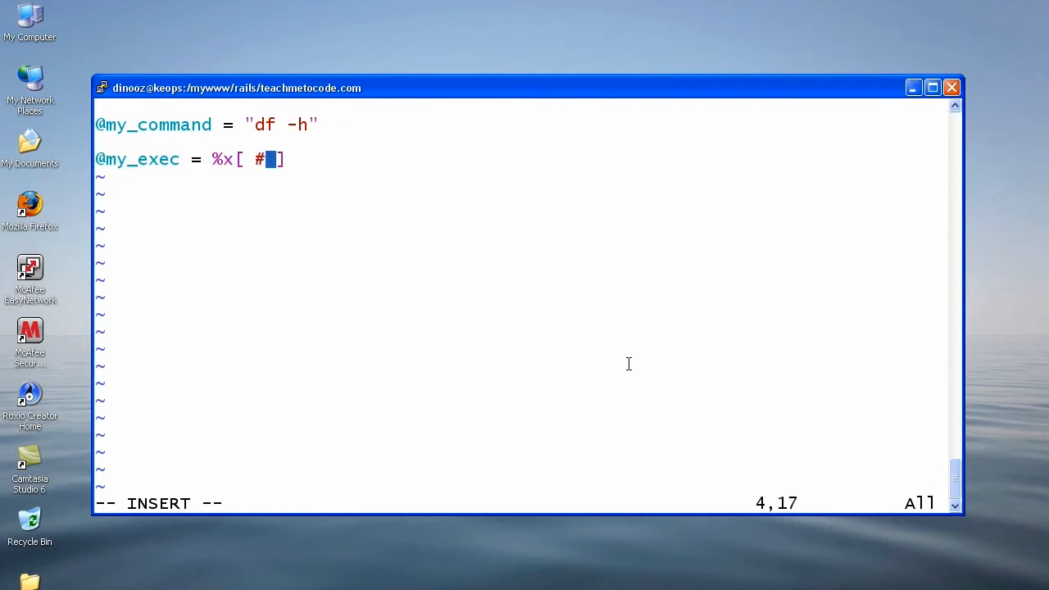
pyautogui.write('{@')
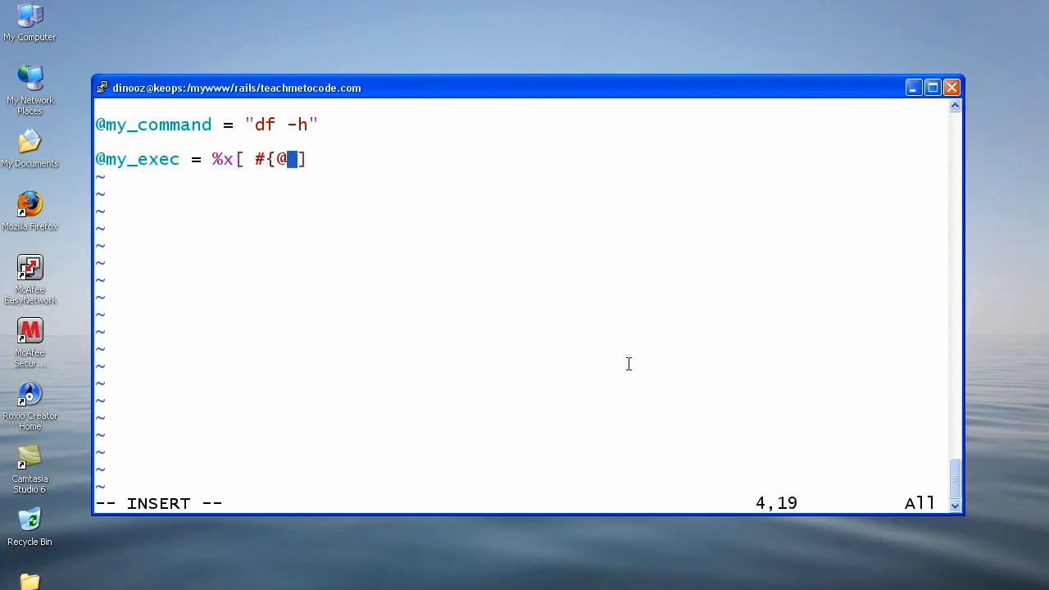
pyautogui.write('my_command')
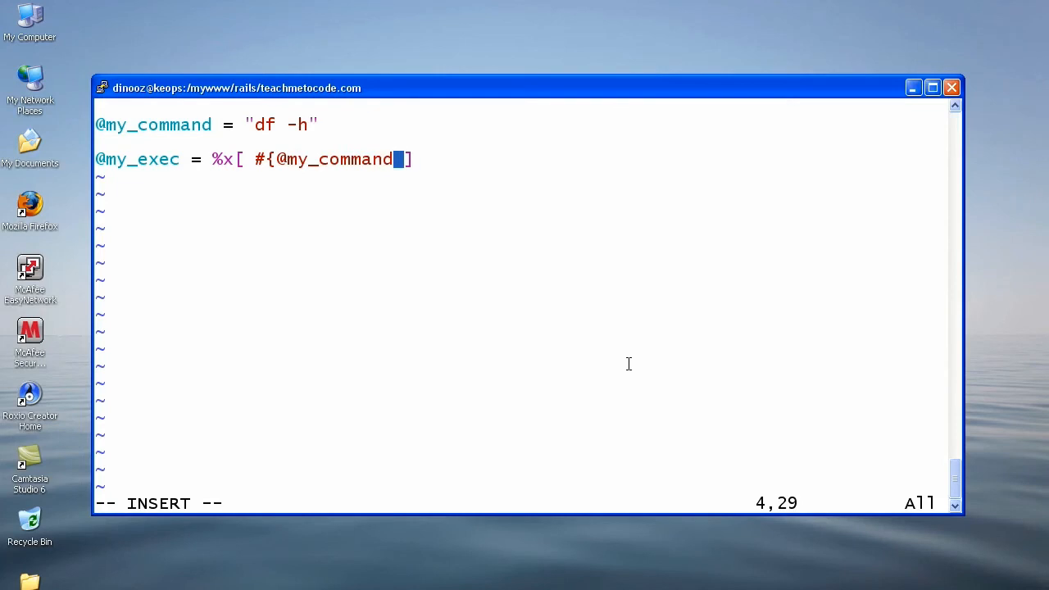
pyautogui.write('}')
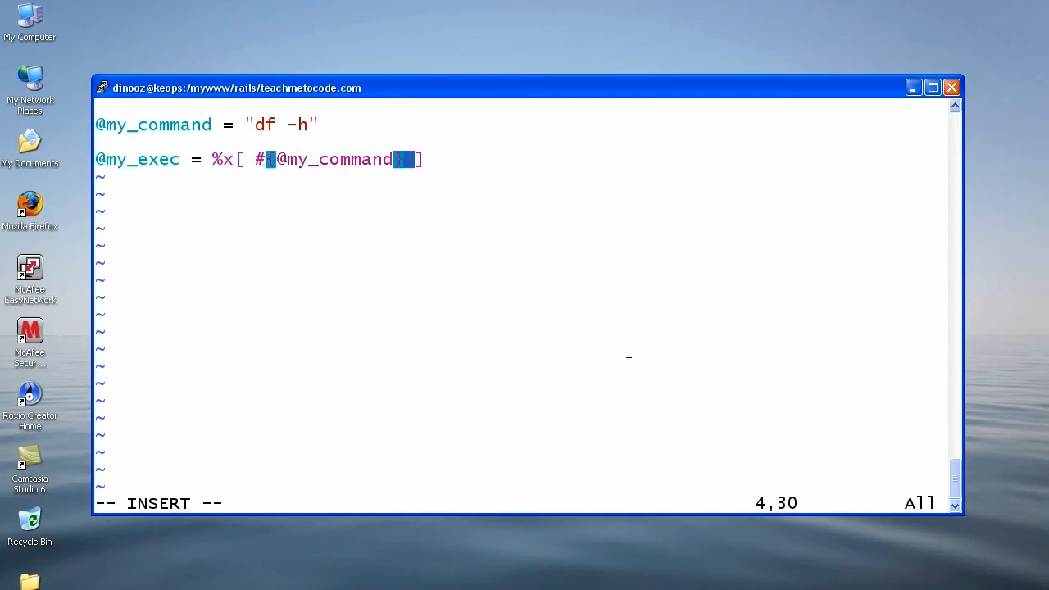
pyautogui.press('Escape')
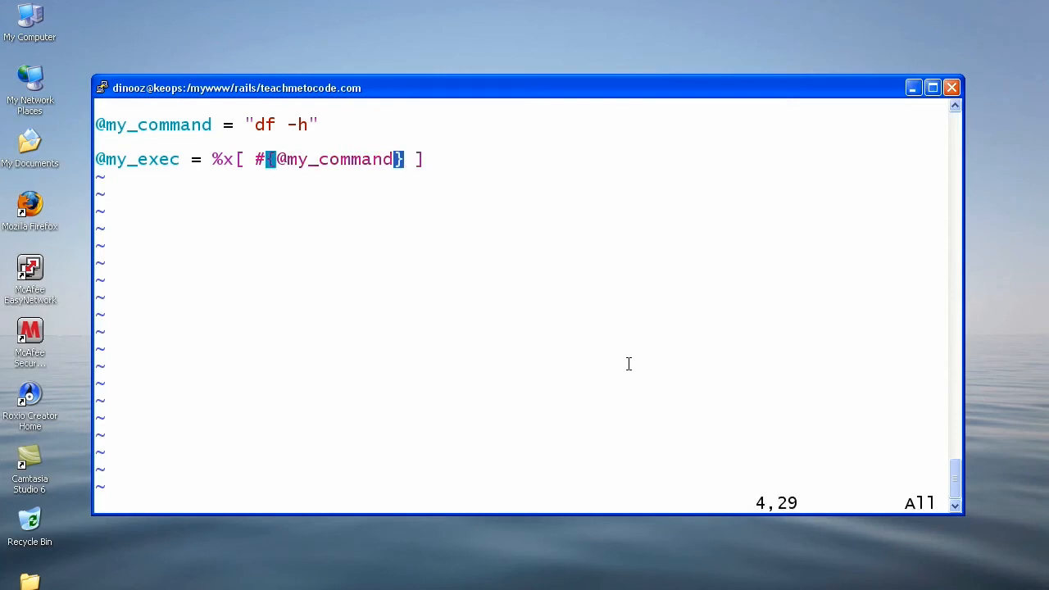
pyautogui.write('pu')
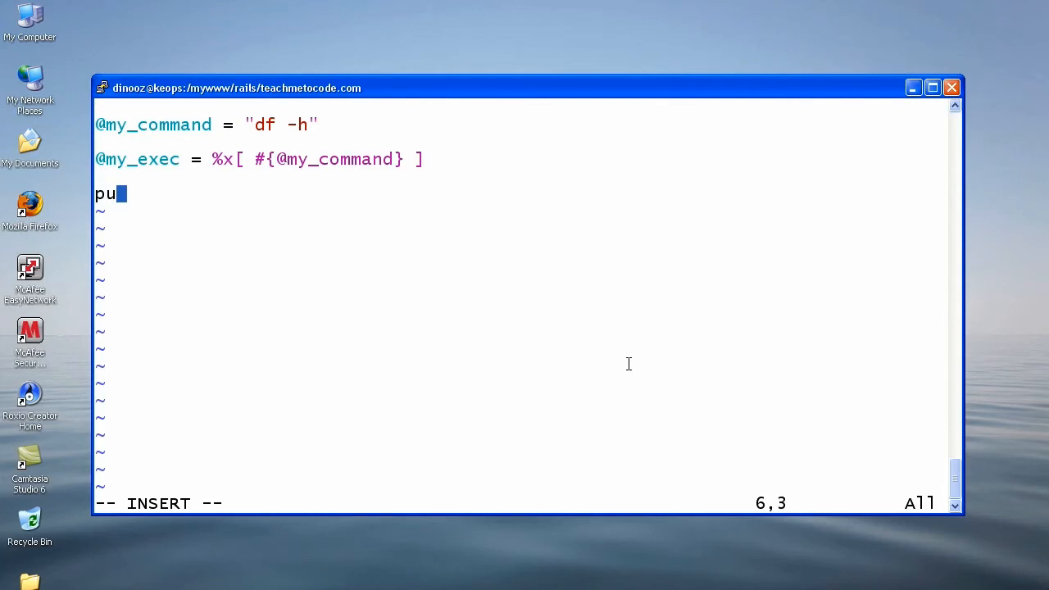
pyautogui.write('ts @my_exec')
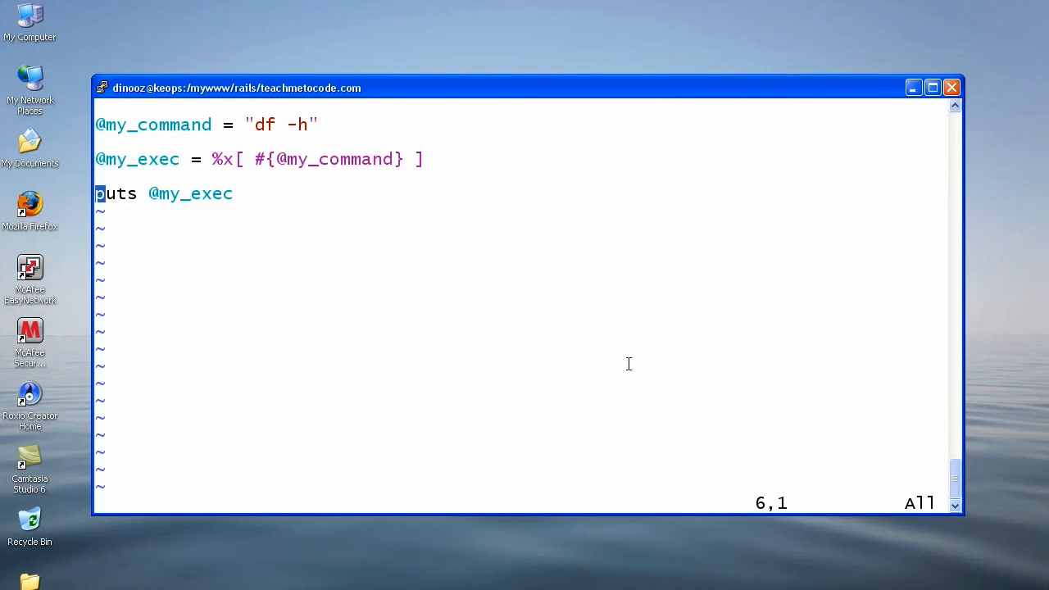
pyautogui.write(':wq!')
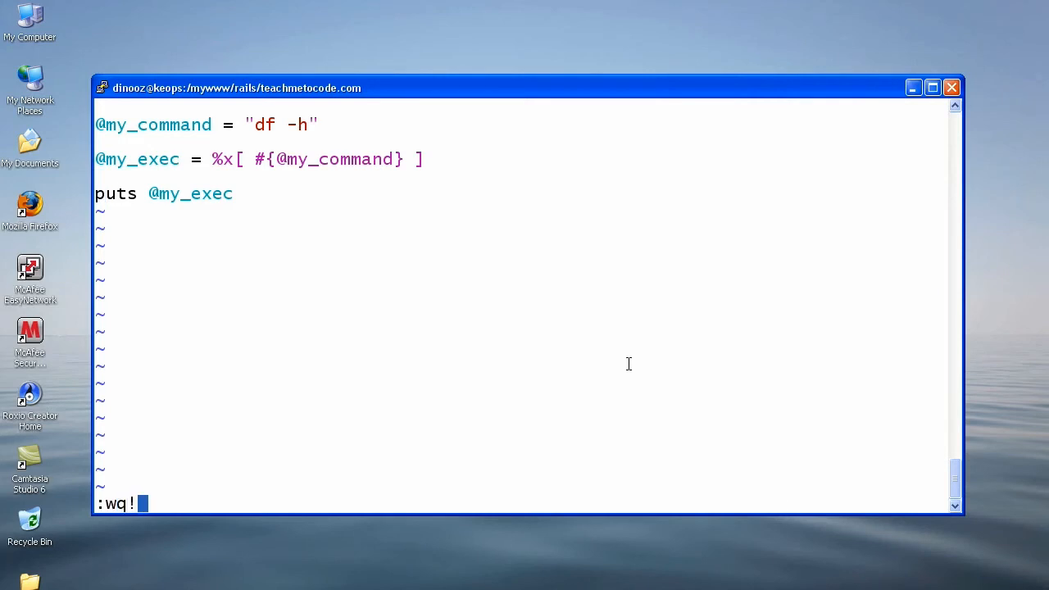
# Save the script and list my_ruby.rb with cat, highlighting the df -h command
pyautogui.press('Return')
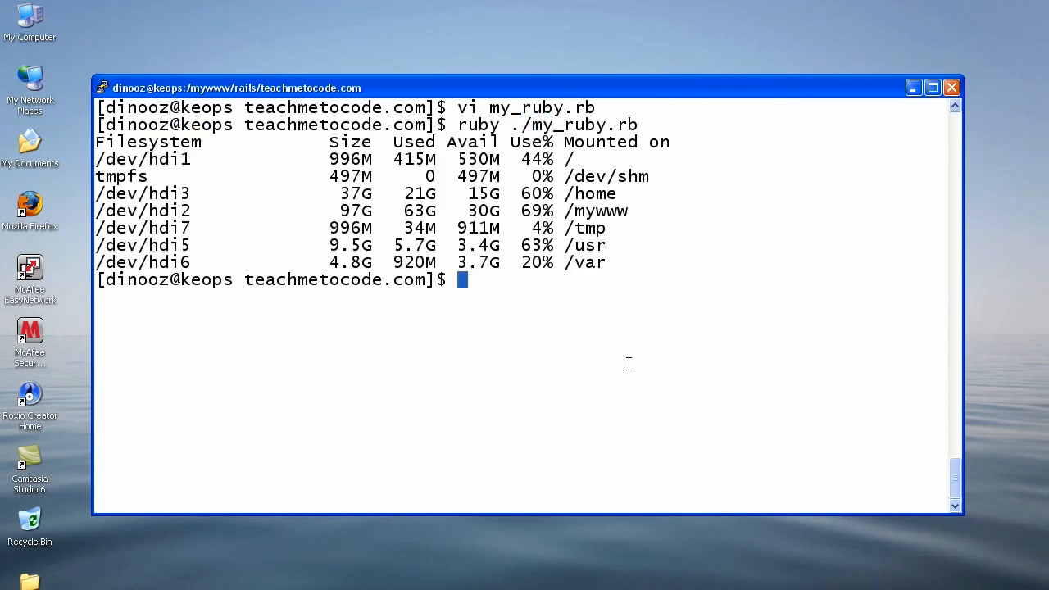
pyautogui.write('cat my_ruby.rb')
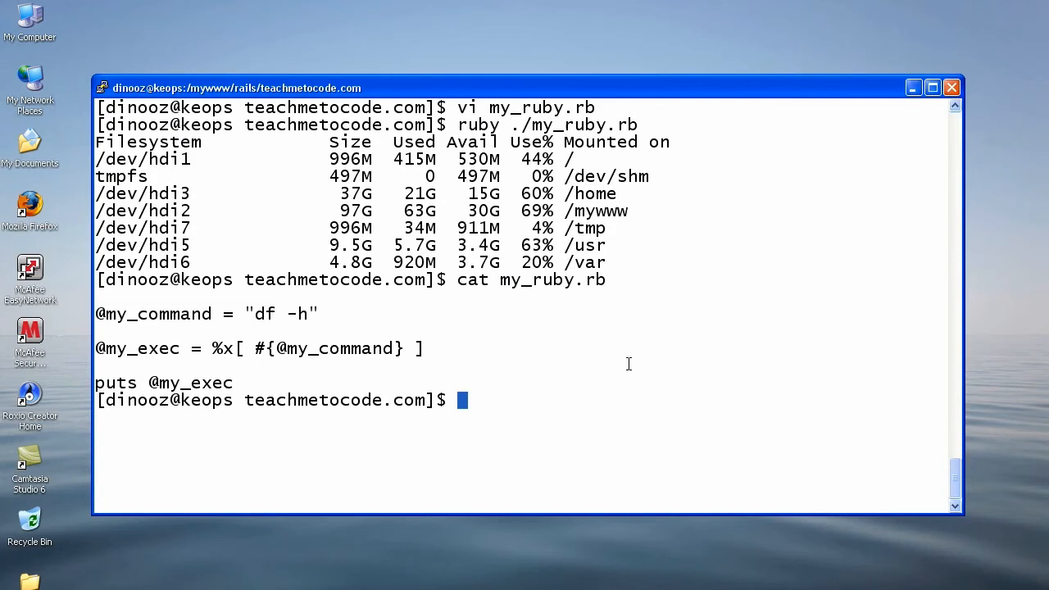
pyautogui.doubleClick(280, 315)
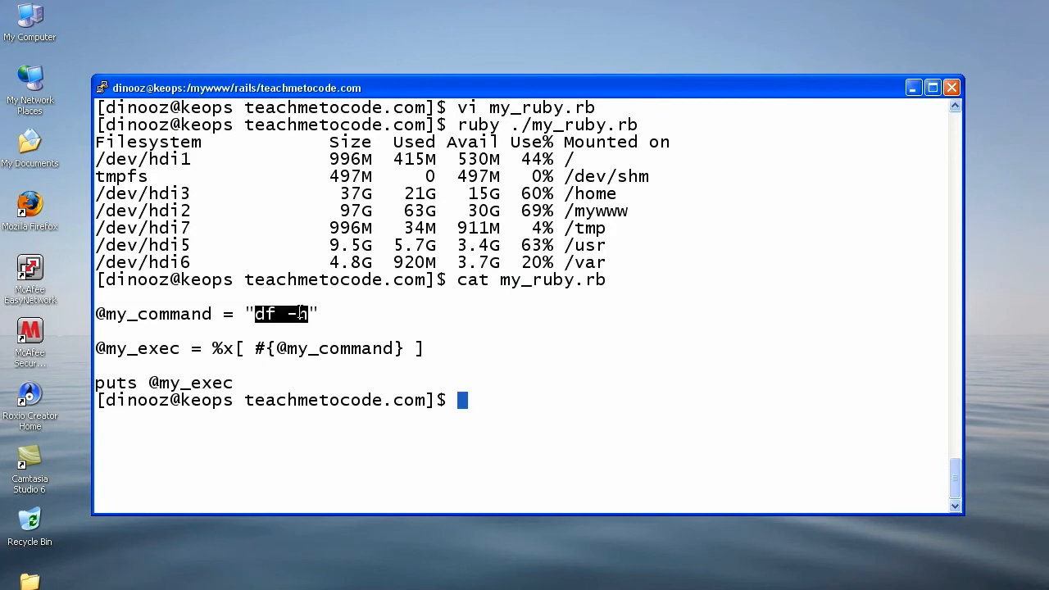
pyautogui.moveTo(275, 234)
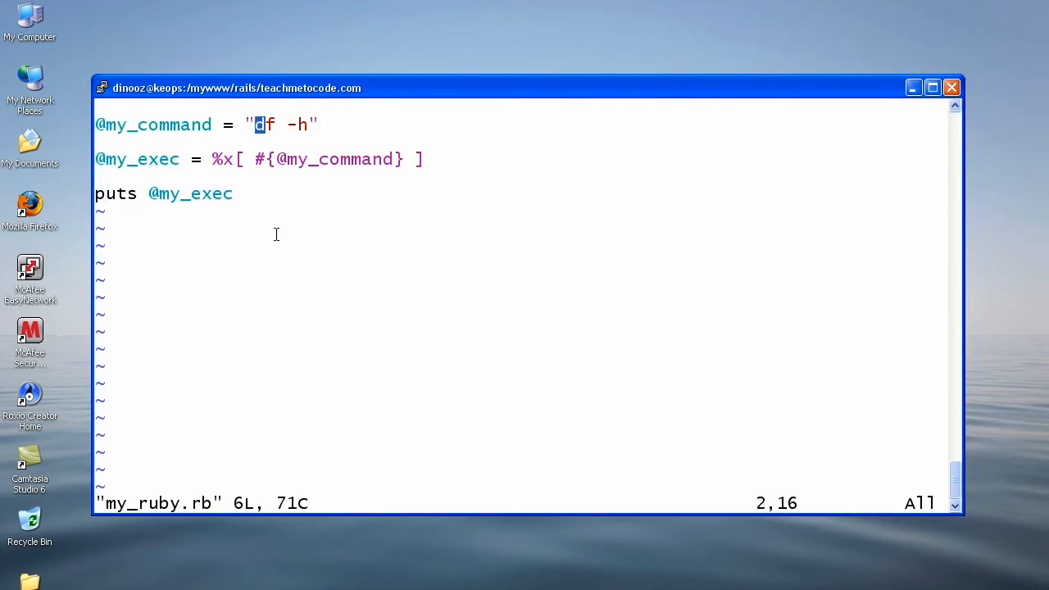
# Change the script's command to uname -a and re-run ruby ./my_ruby.rb to print kernel details
pyautogui.write('uname')
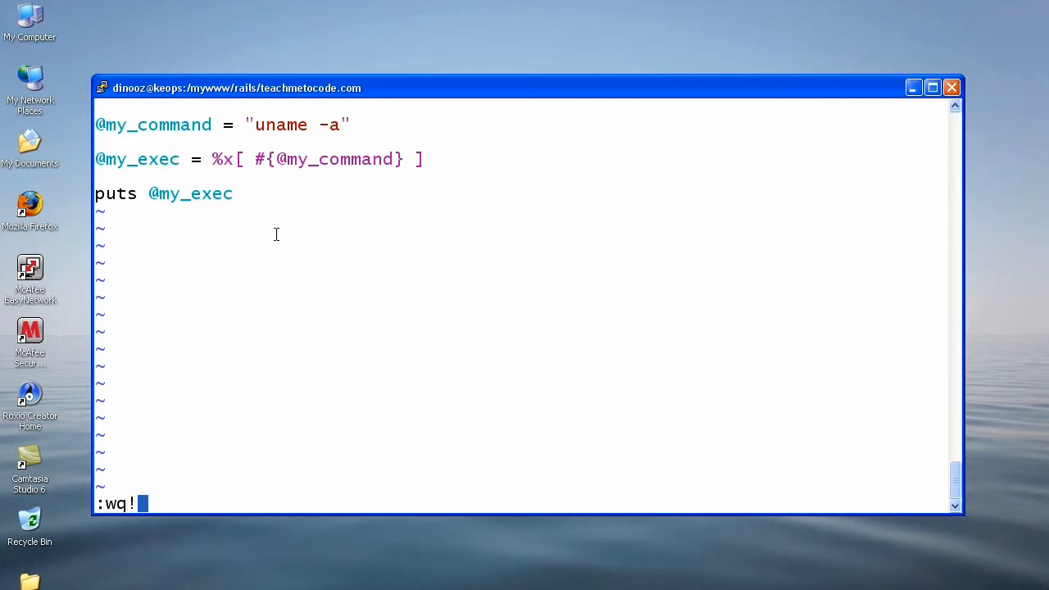
pyautogui.press('Return')
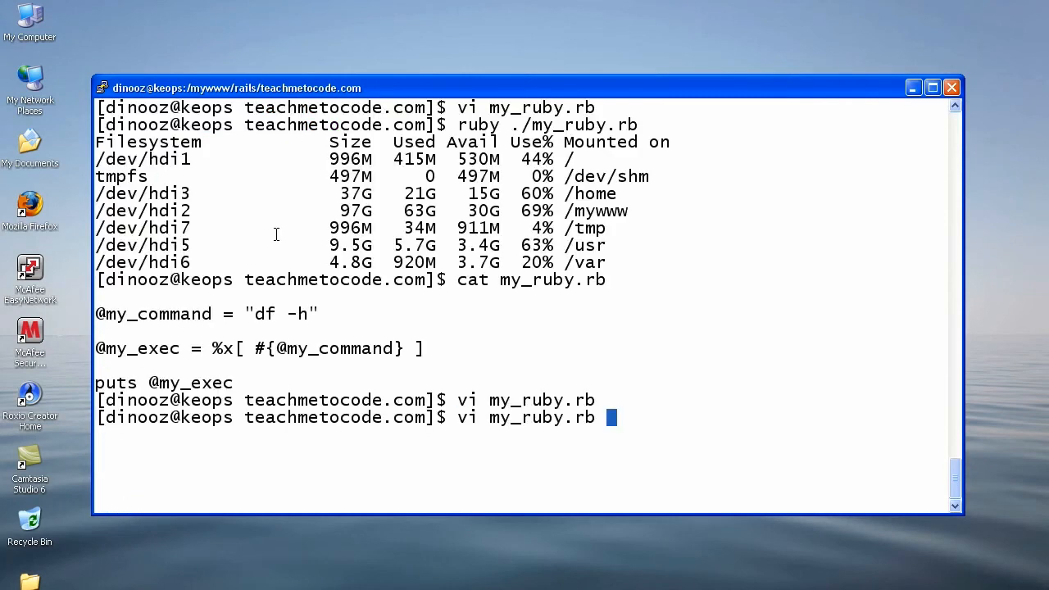
pyautogui.write('ruby ./my_ruby.rb')
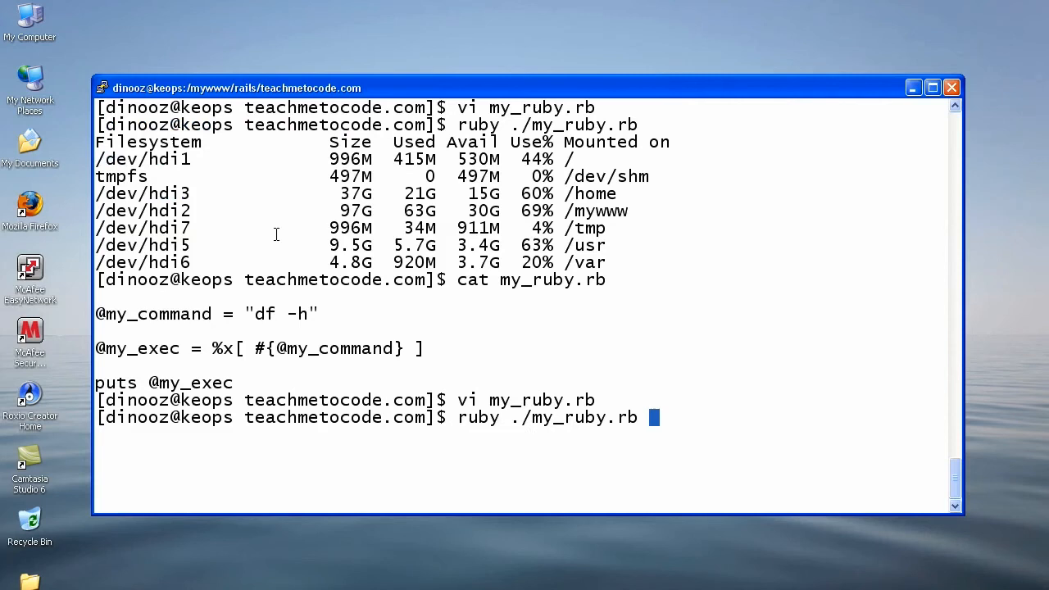
pyautogui.press('Return')
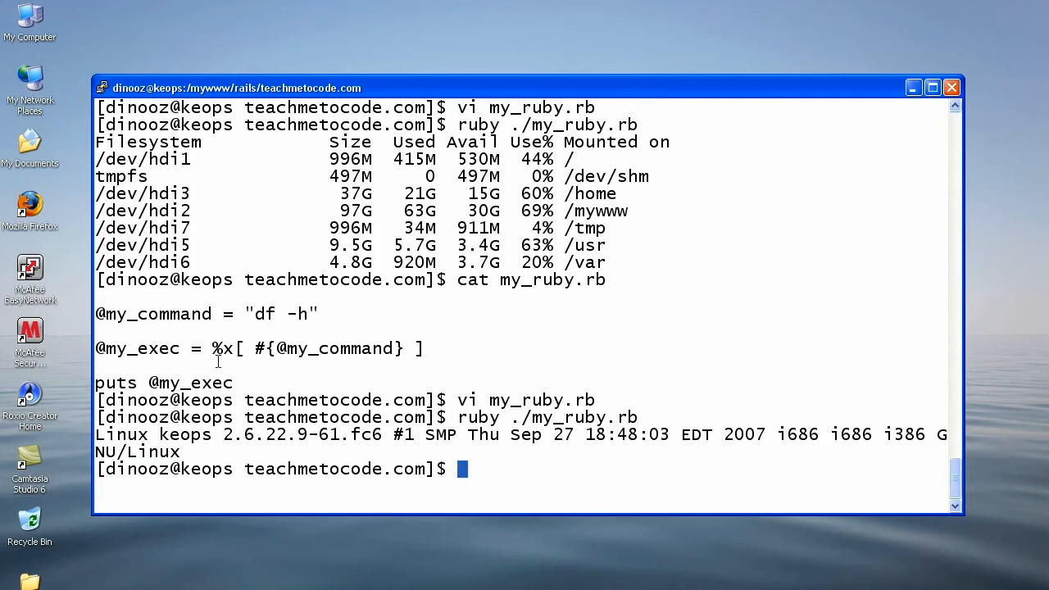
pyautogui.doubleClick(223, 348)
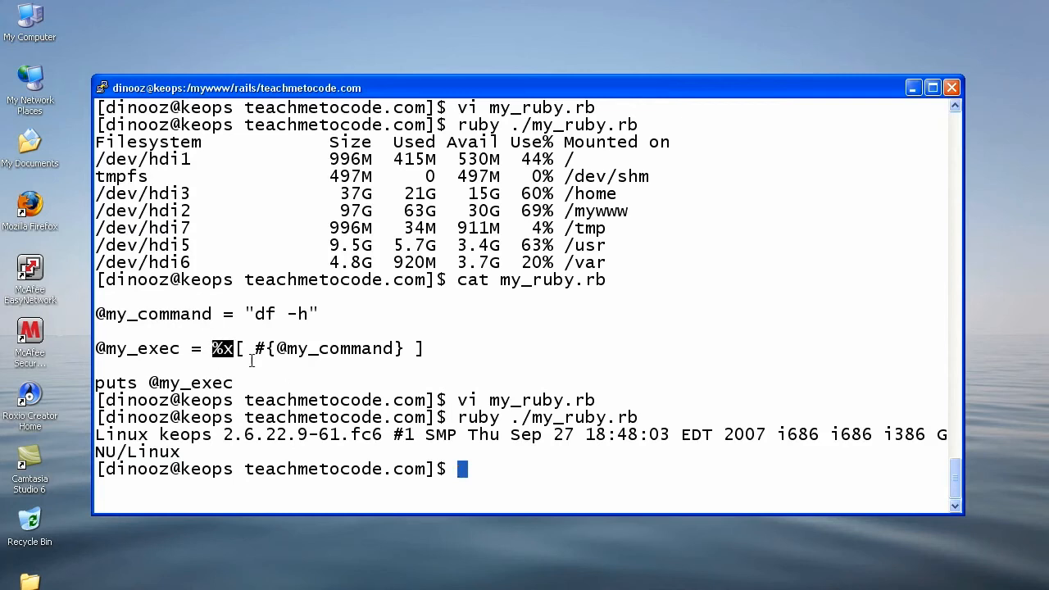
pyautogui.moveTo(310, 359)
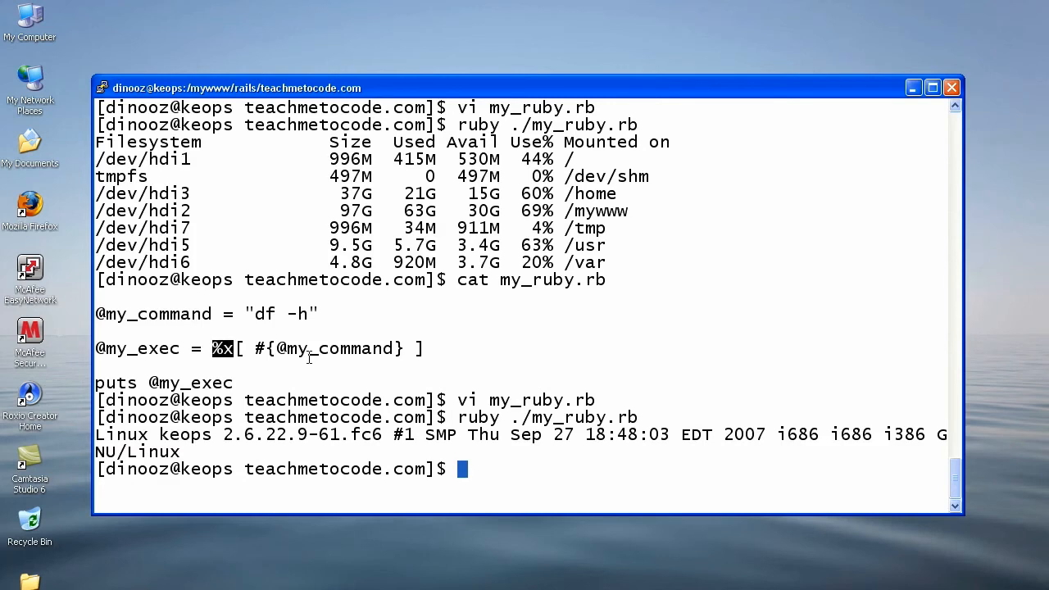
pyautogui.moveTo(213, 376)
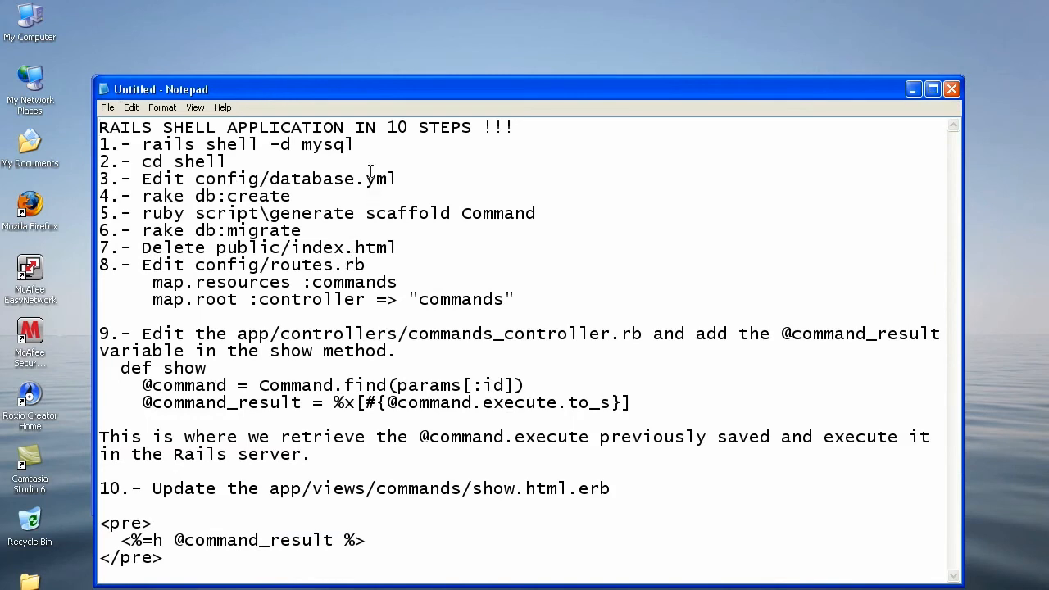
pyautogui.moveTo(359, 151)
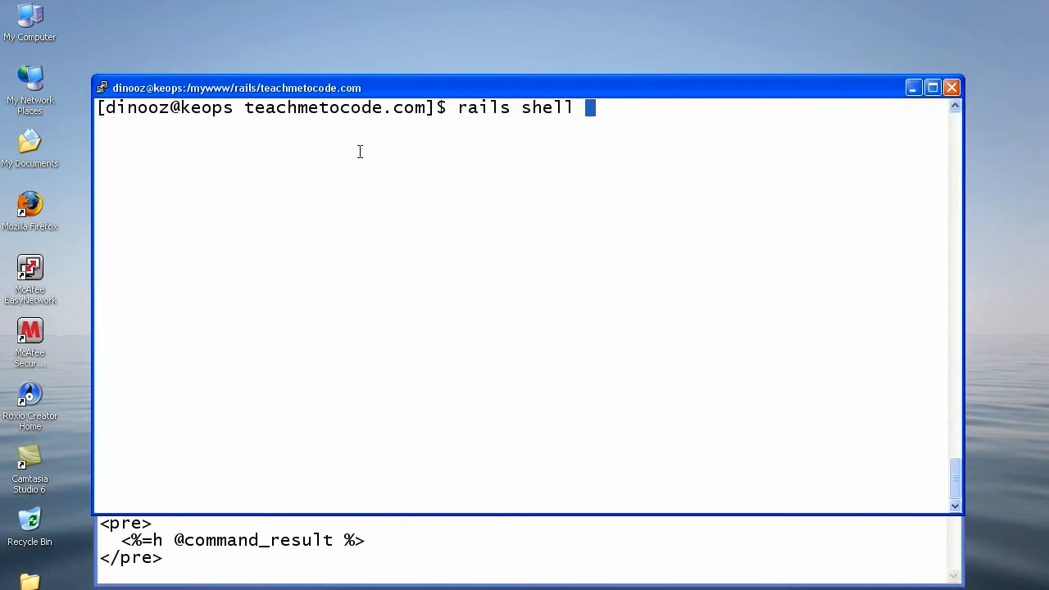
# Generate the Rails app with rails shell -d mysql and cd into shell/
pyautogui.write('-d mysql')
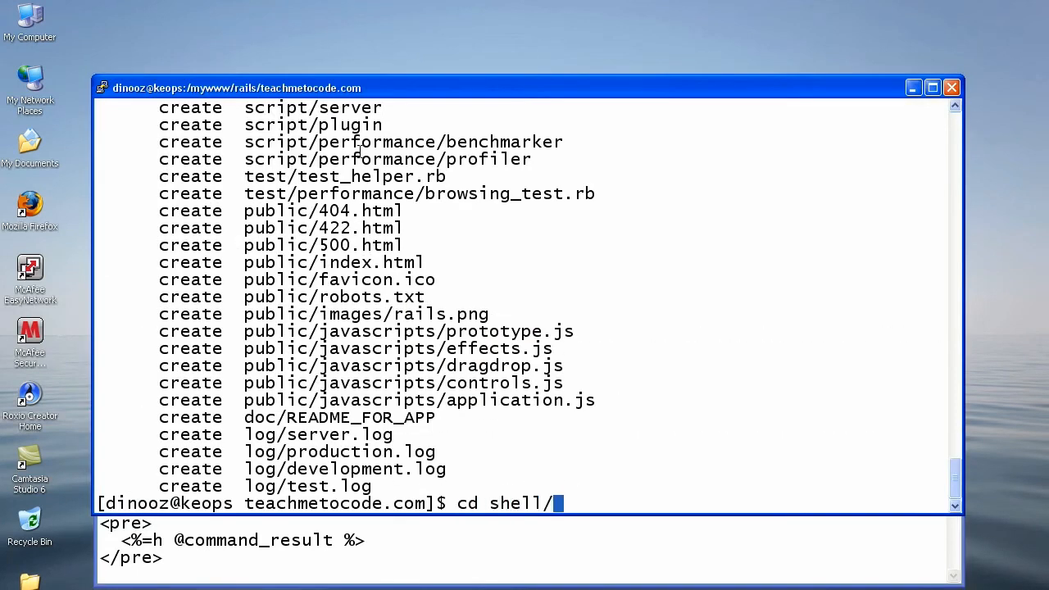
pyautogui.press('Return')
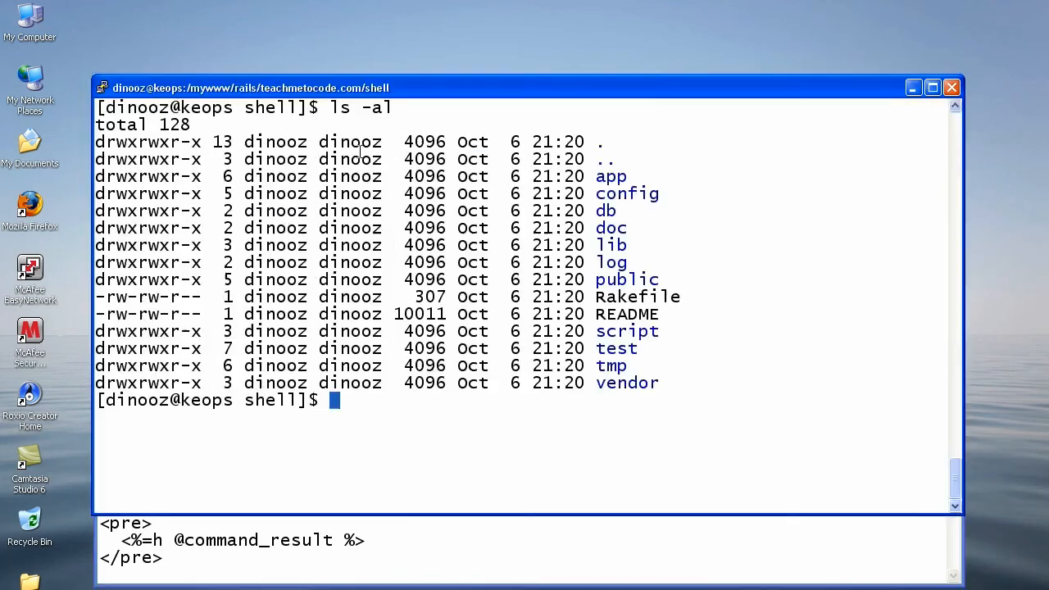
# Copy ../../database.yml into config/ and run rake db:create
pyautogui.write('cp')
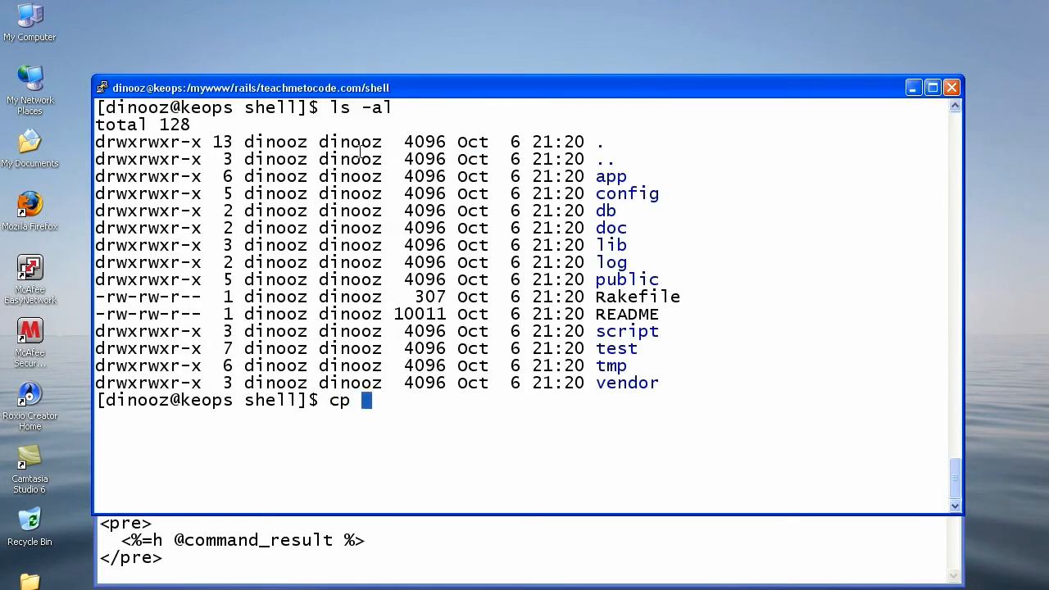
pyautogui.write('../../database.yml c')
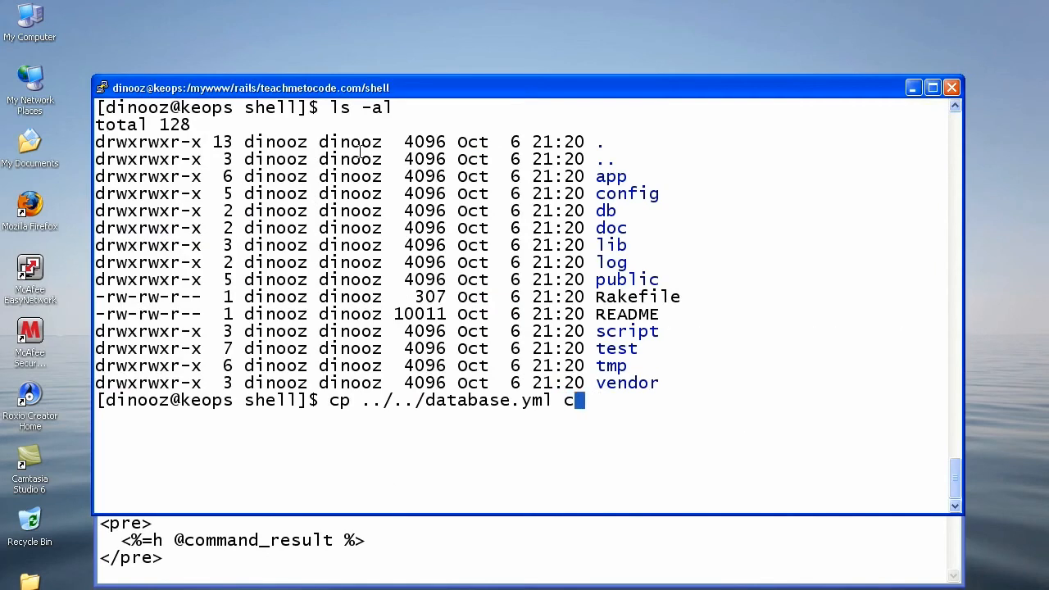
pyautogui.write('onfig/.')
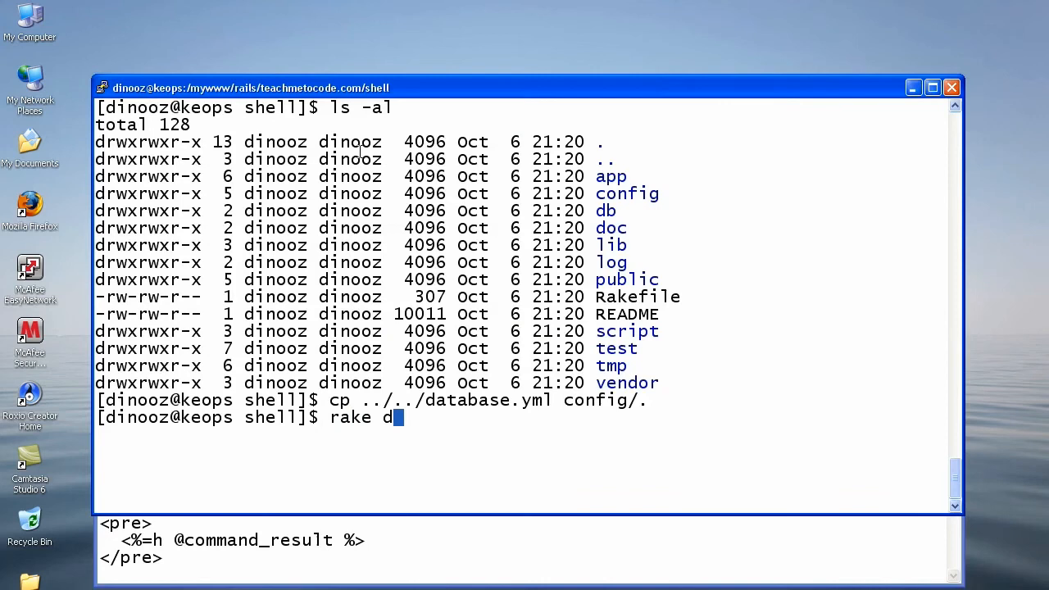
pyautogui.write('b:create')
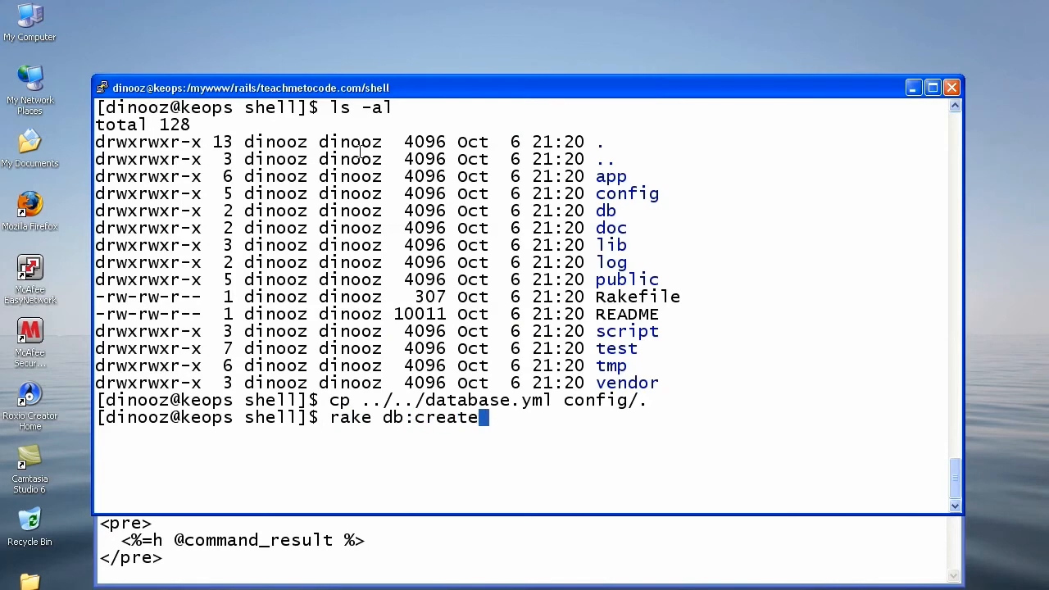
pyautogui.press('Return')
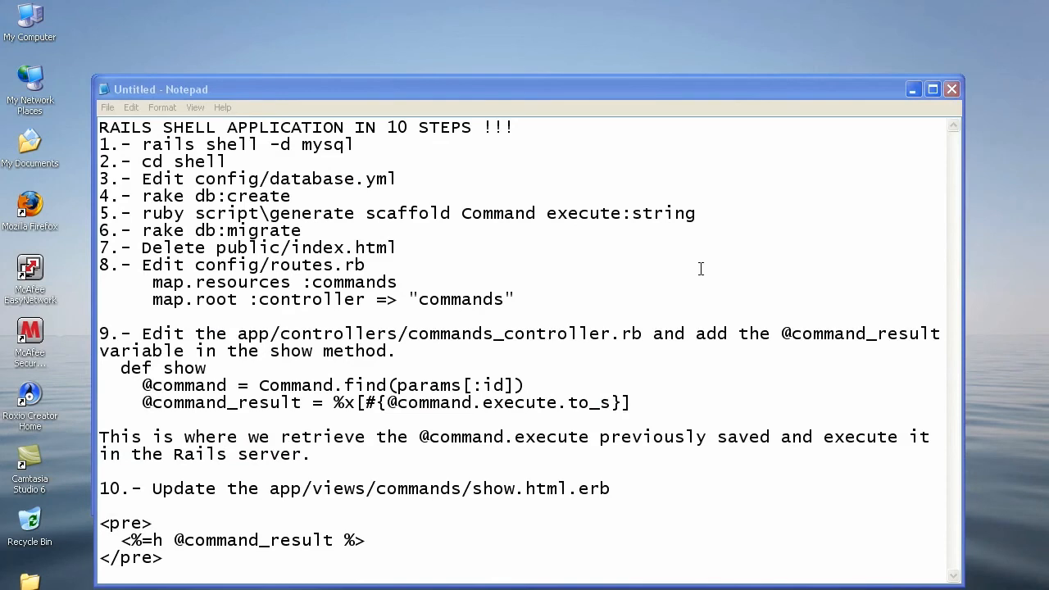
pyautogui.moveTo(538, 219)
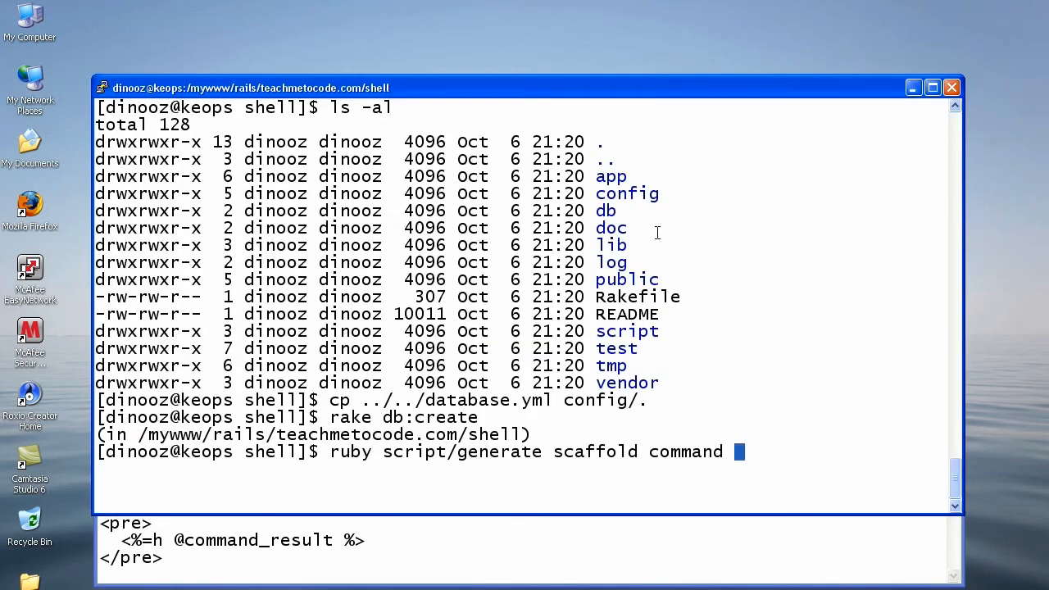
# Generate the Command scaffold with an execute:string field and run rake db:migrate
pyautogui.write('execute:')
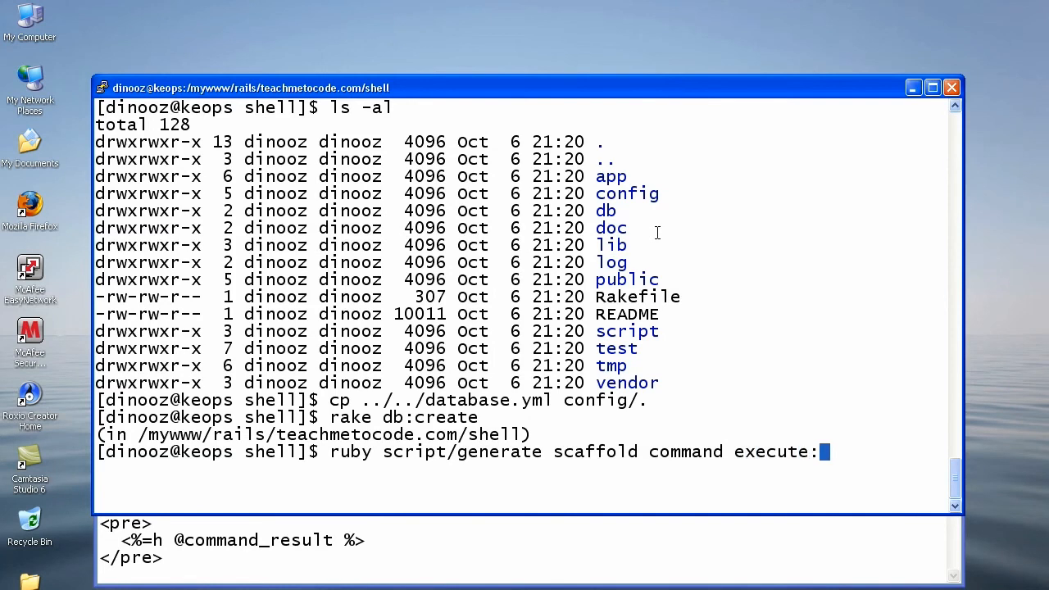
pyautogui.write('string')
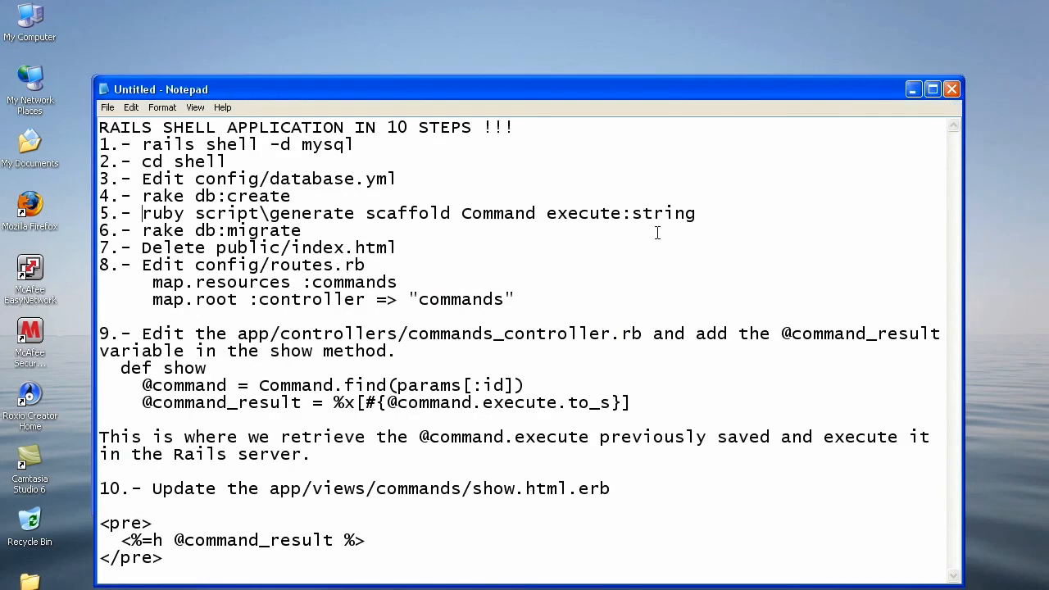
pyautogui.moveTo(541, 227)
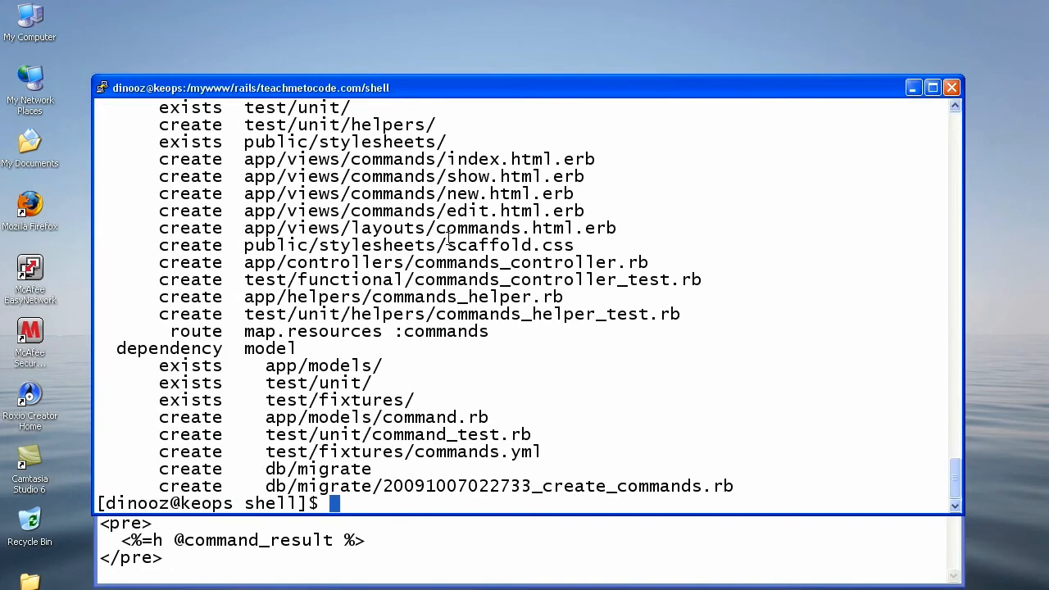
pyautogui.write('rake db:migrate')
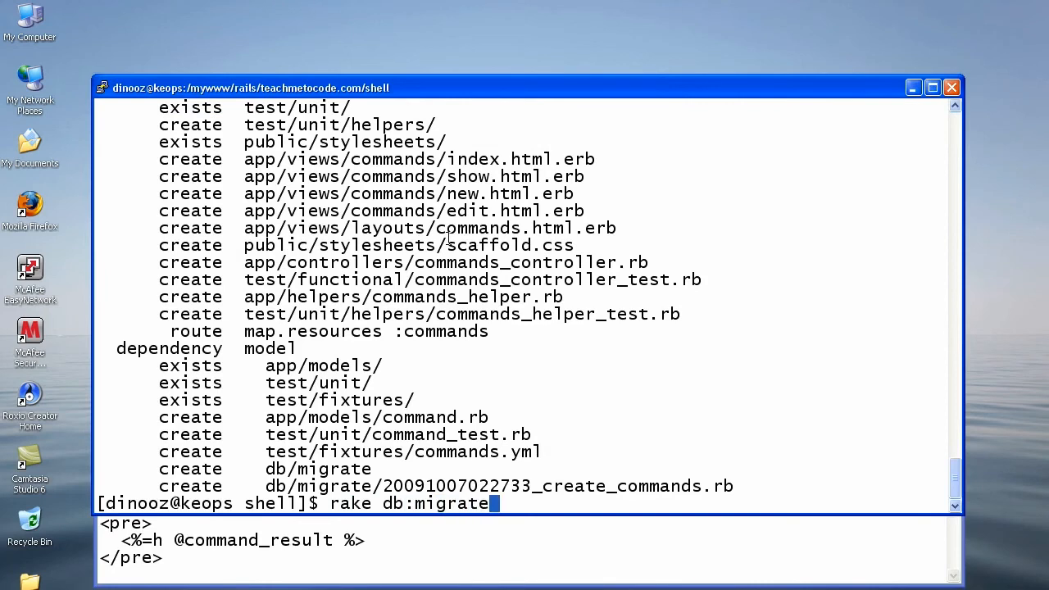
pyautogui.press('Return')
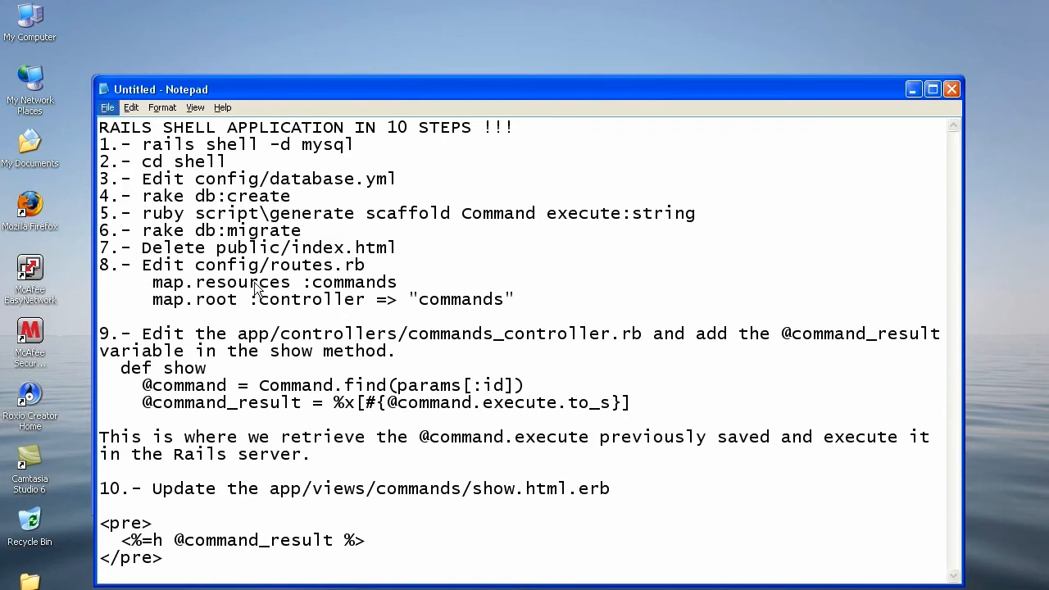
pyautogui.moveTo(138, 401)
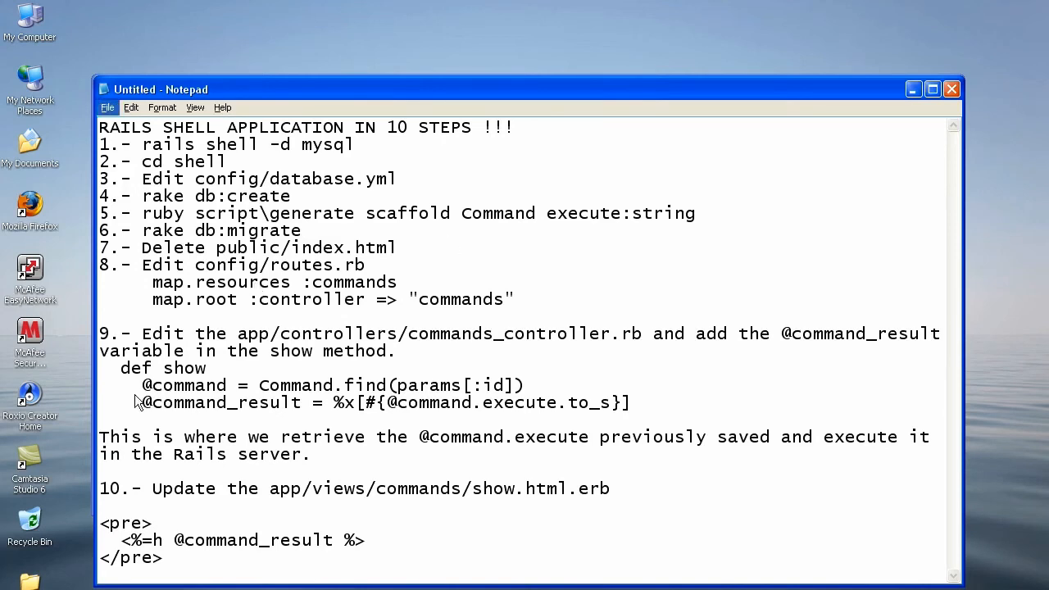
pyautogui.moveTo(130, 326)
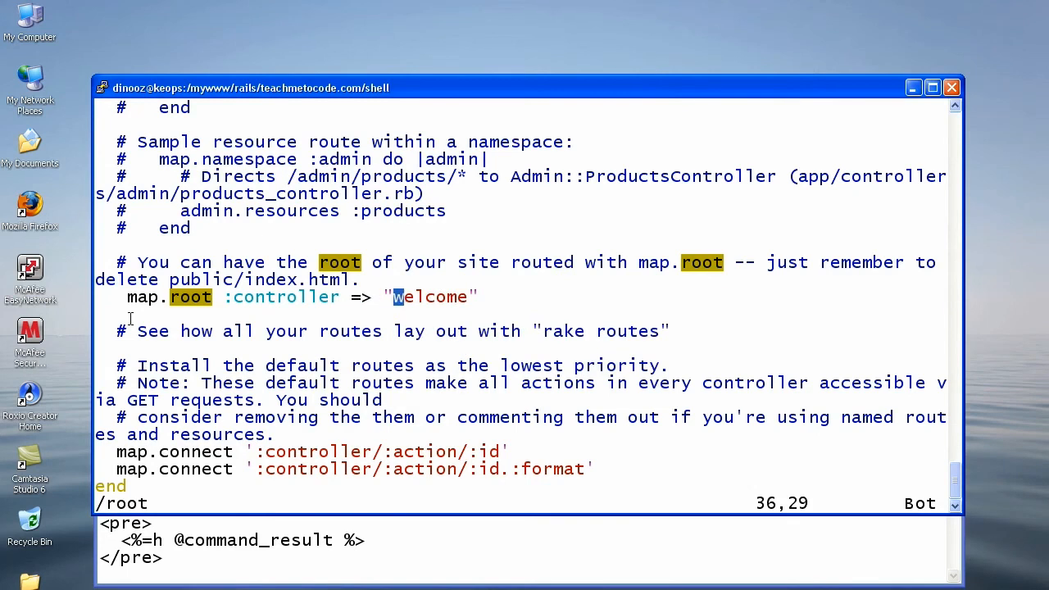
# Set map.root :controller to "commands" in config/routes.rb and save with :wq!
pyautogui.write('commands')
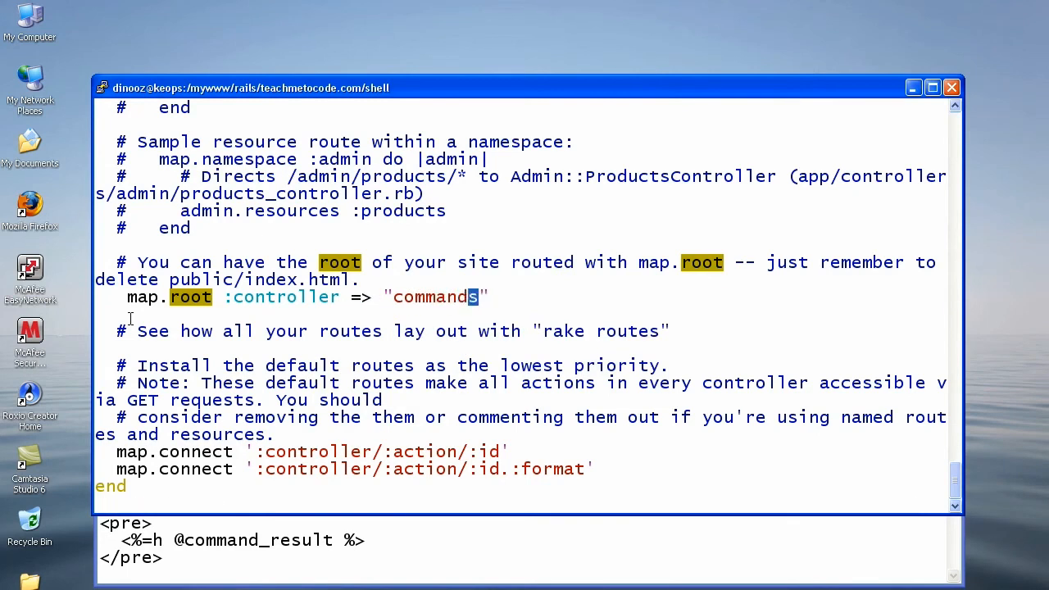
pyautogui.write(':q')
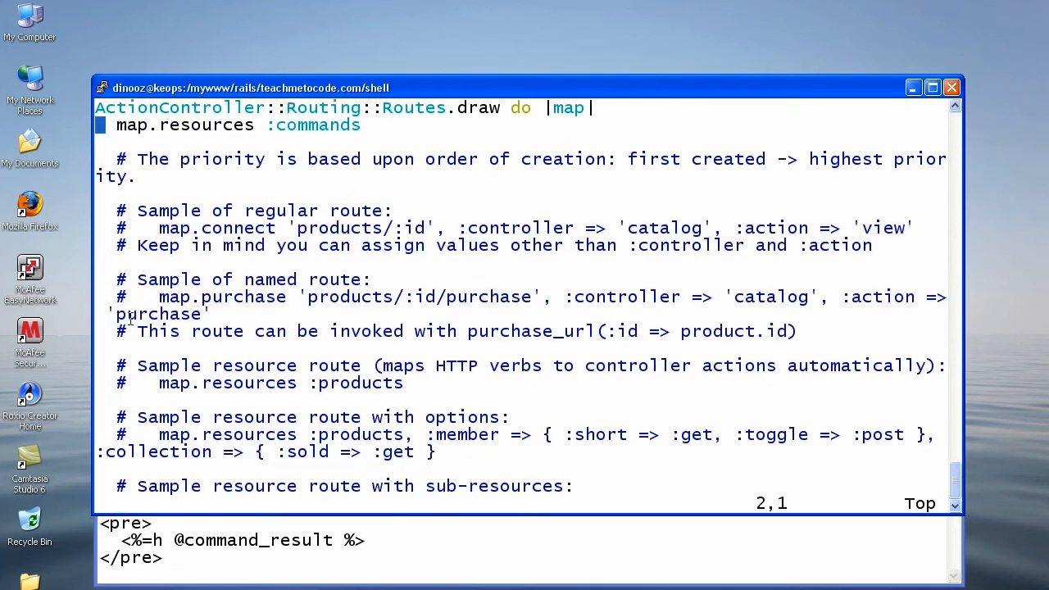
pyautogui.write(':wq!')
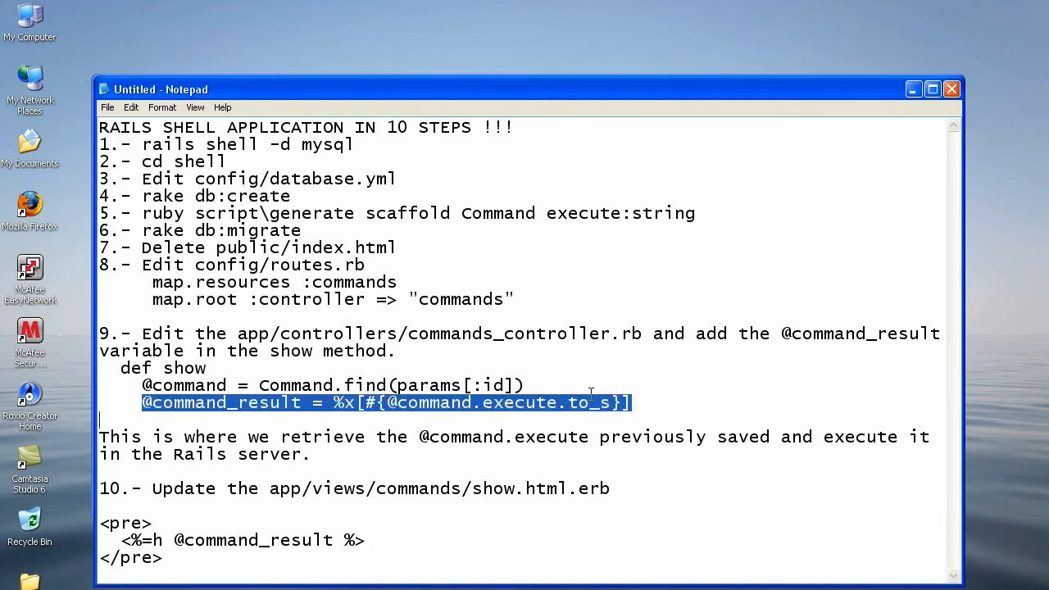
pyautogui.rightClick(574, 407)
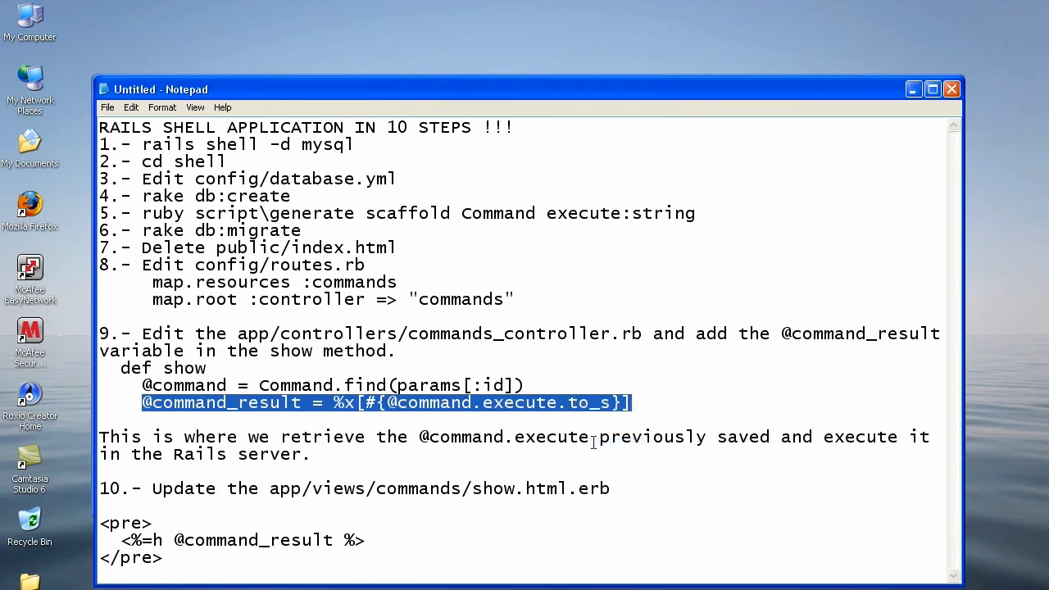
pyautogui.moveTo(652, 402)
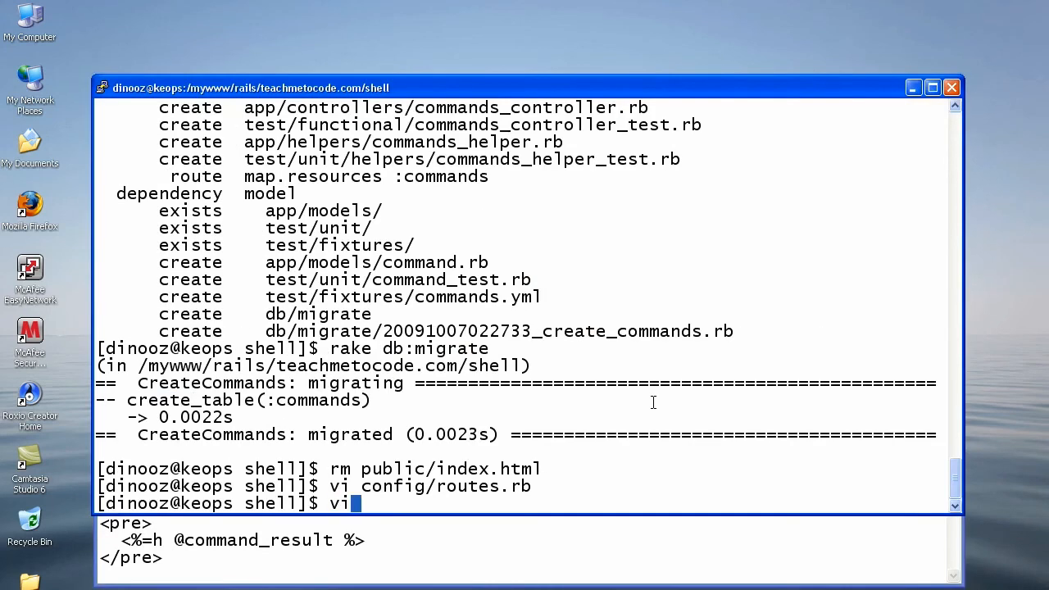
pyautogui.write('app/controllers/commands_controller.rb" 85L, 2032C')
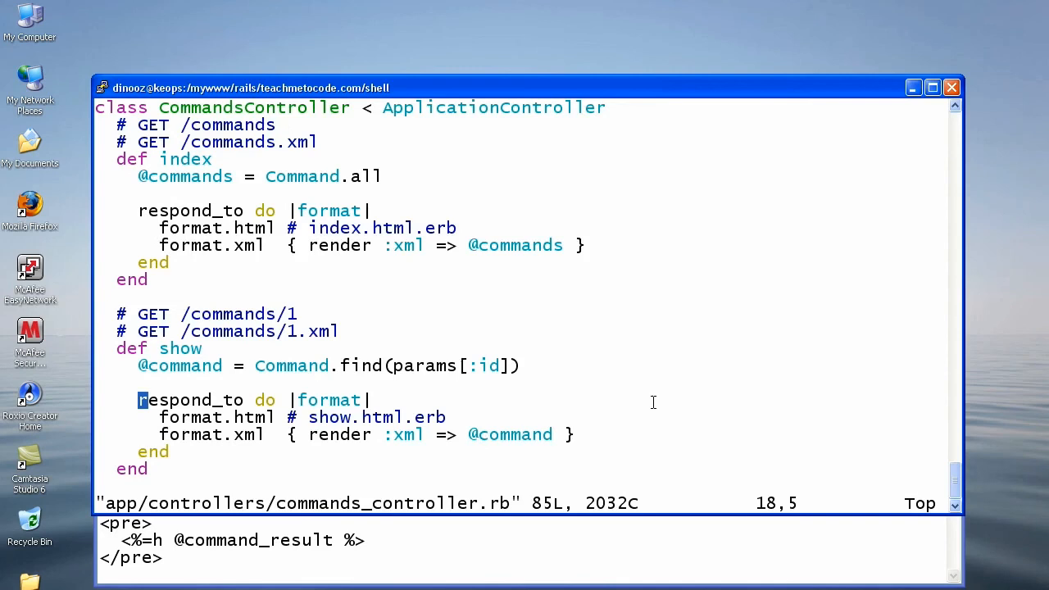
pyautogui.press('i')
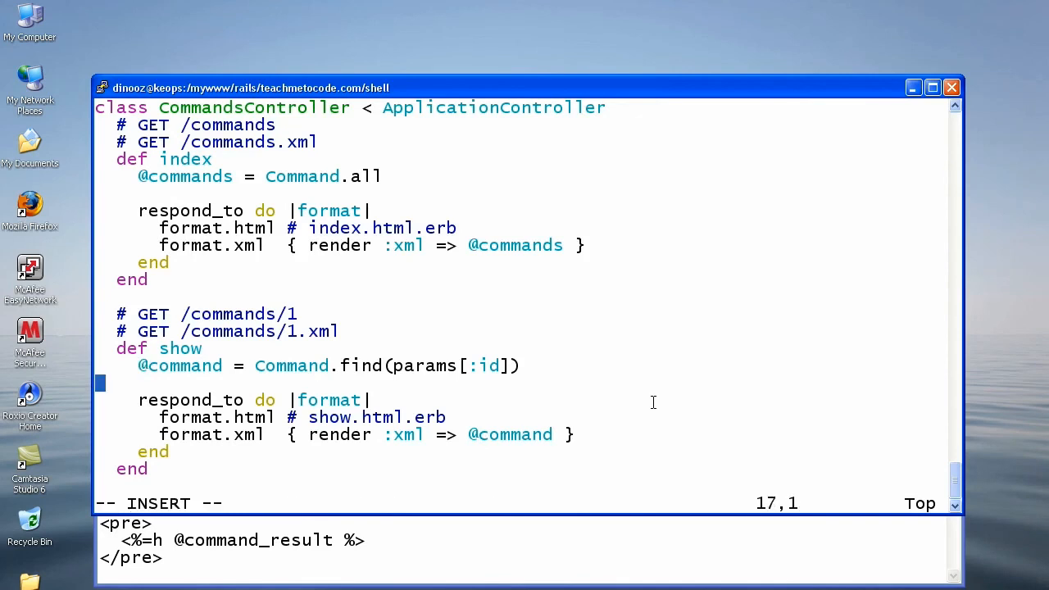
pyautogui.write('@command_result = %x[#{@command.execute.to_s}]')
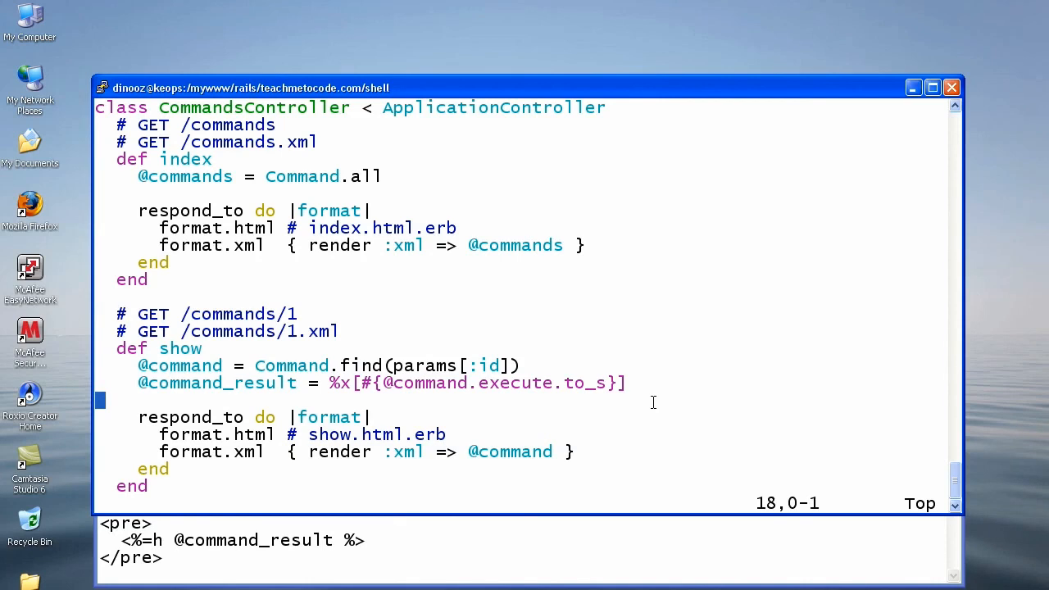
pyautogui.write(':w')
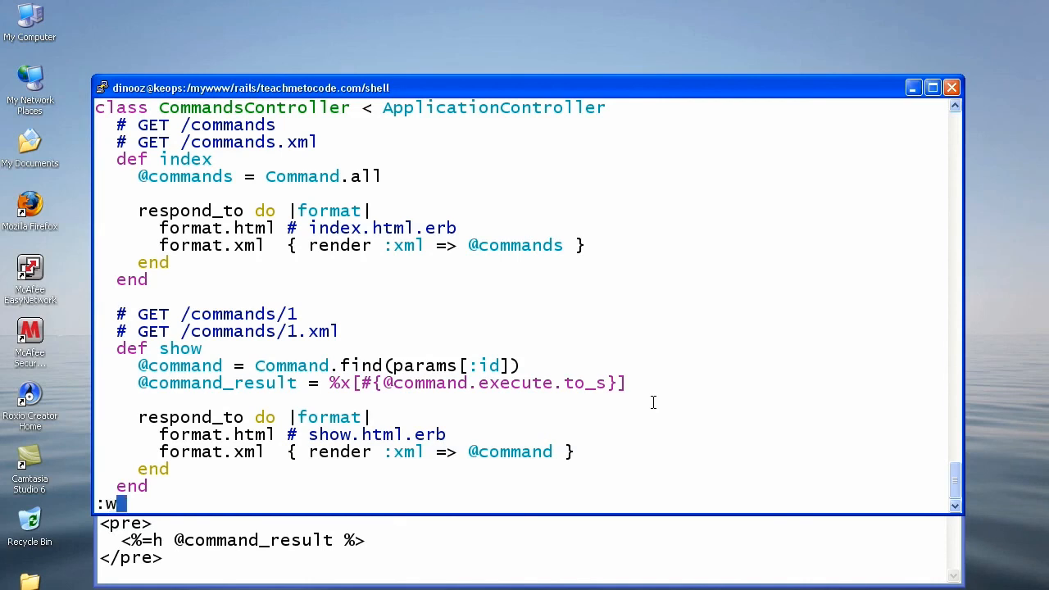
pyautogui.write('q!')
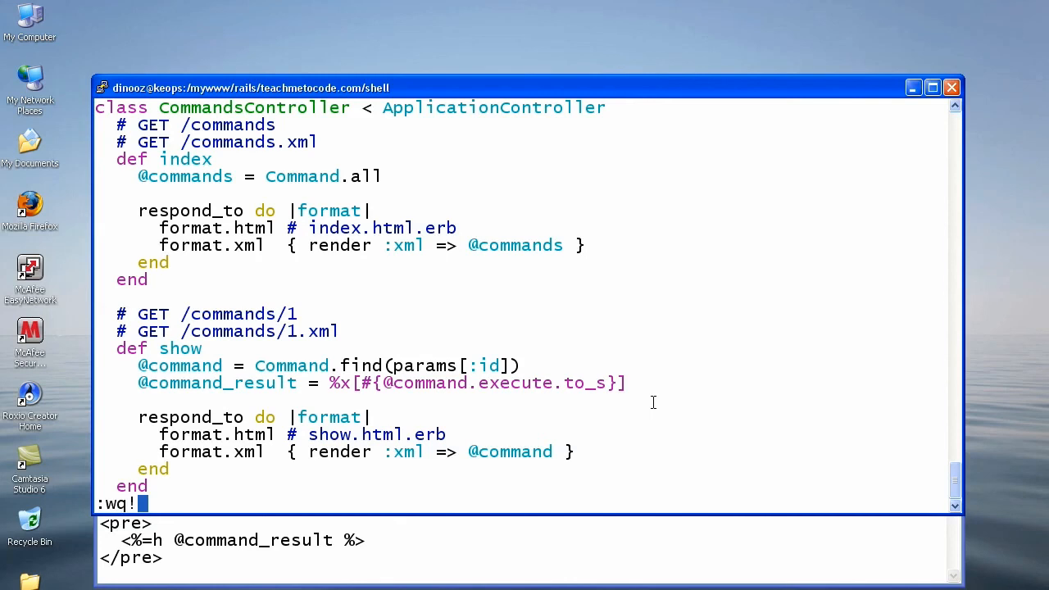
pyautogui.press('Return')
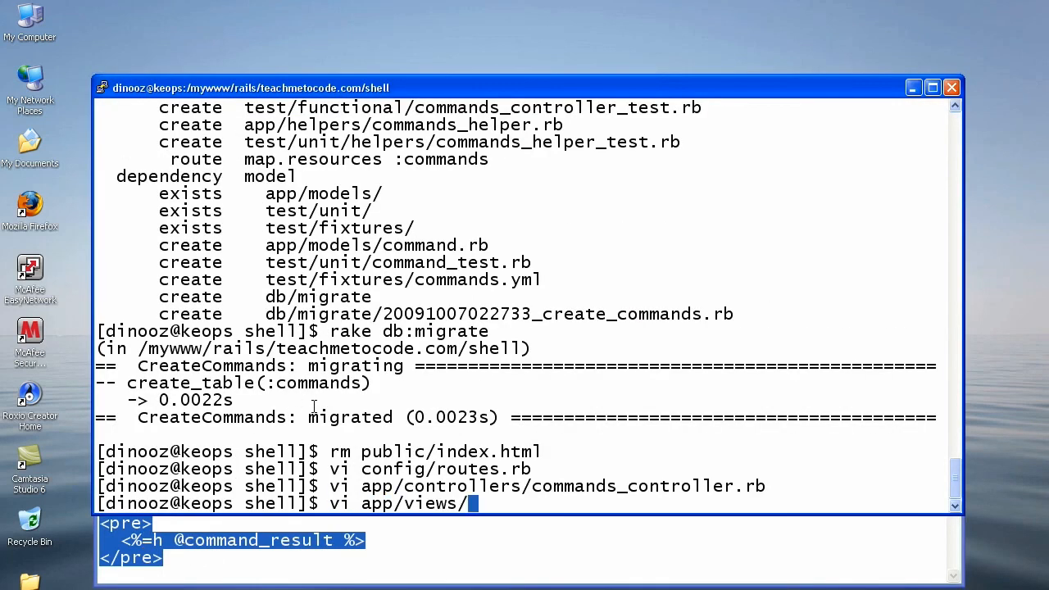
pyautogui.write('commands/')
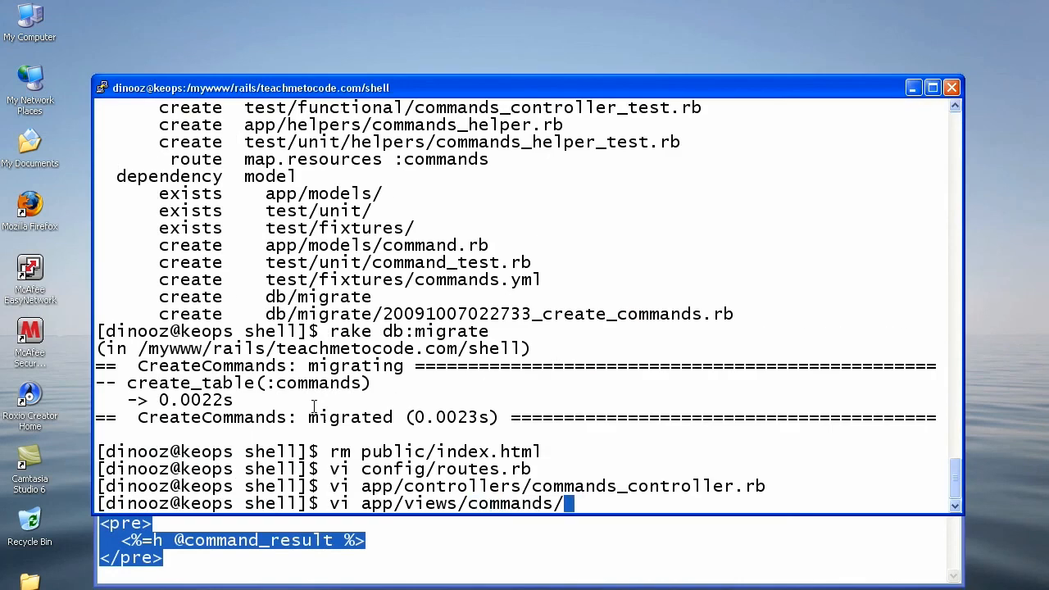
pyautogui.press('Return')
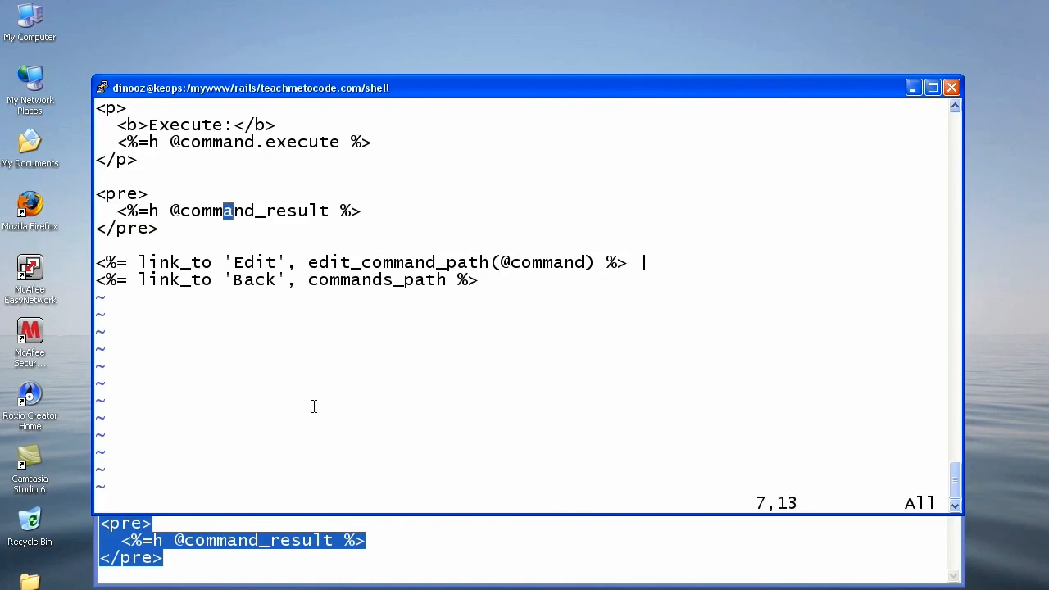
pyautogui.write(':wq')
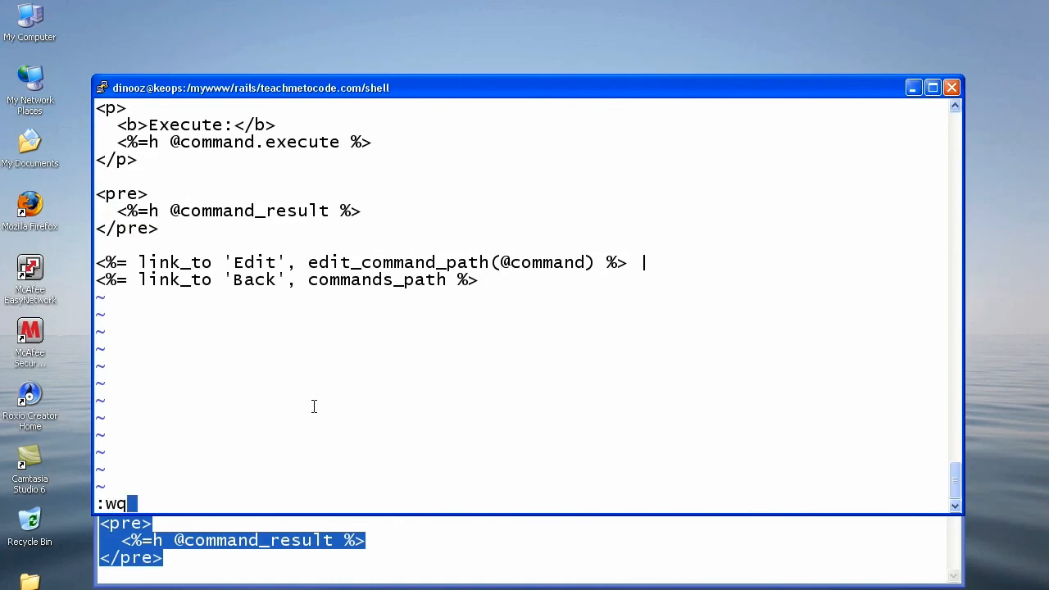
pyautogui.press('Return')
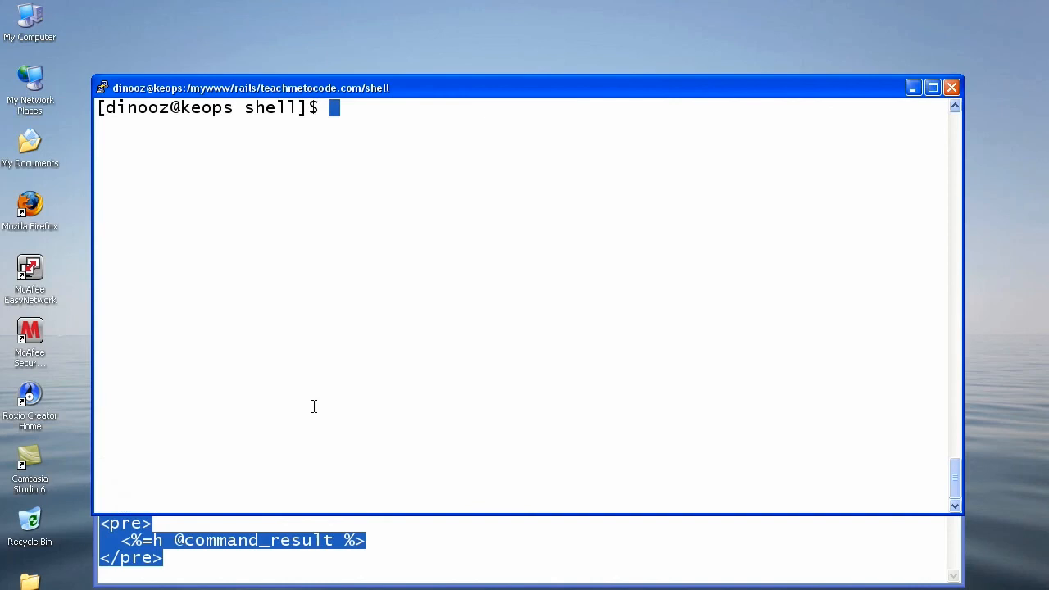
# Launch the Rails server with ruby script/server at the PuTTY prompt
pyautogui.write('ruby')
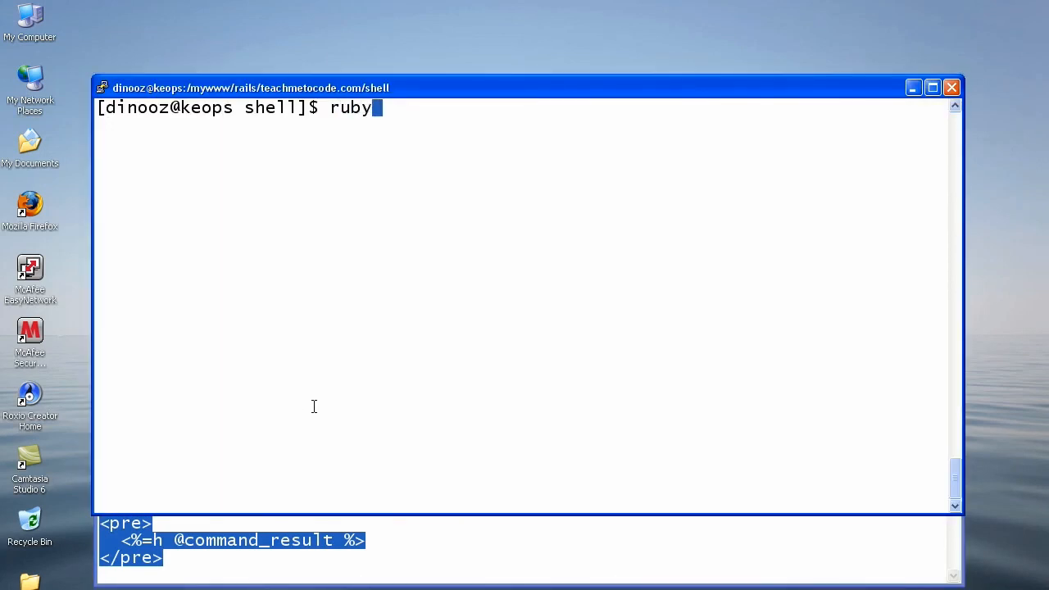
pyautogui.write('sc')
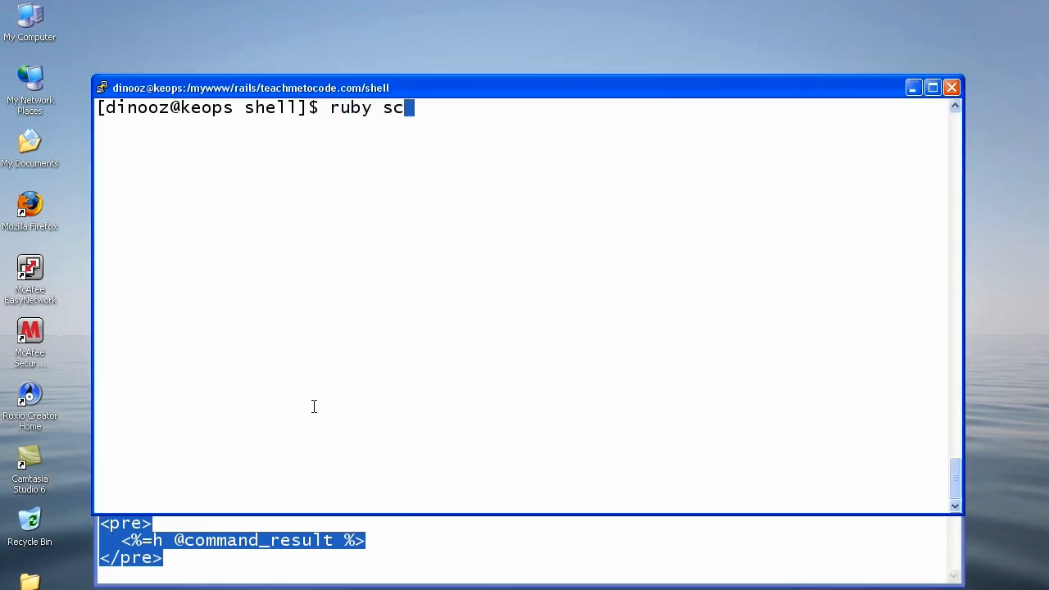
pyautogui.press('Return')
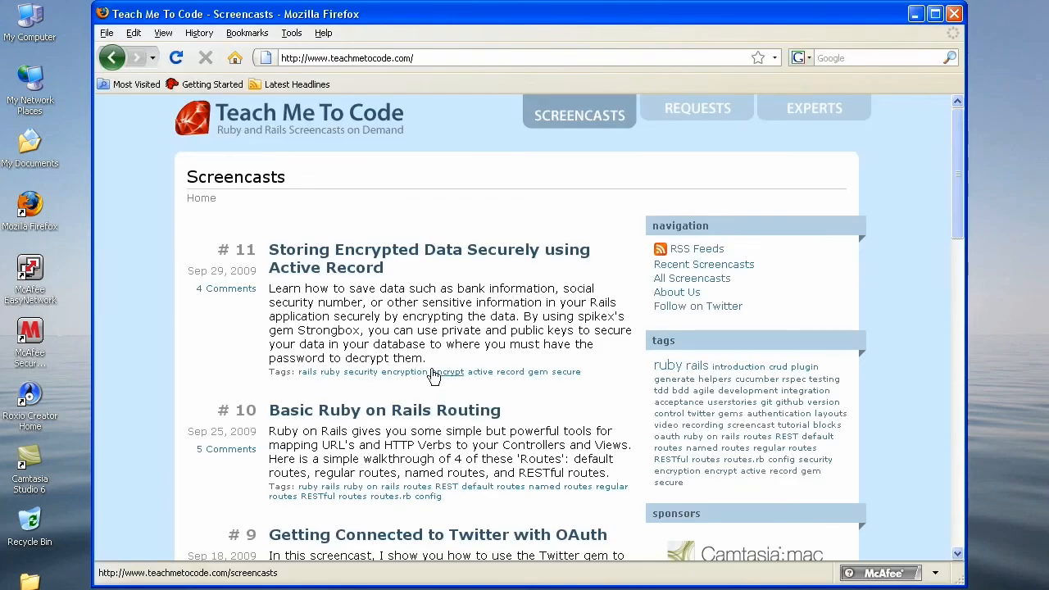
# Browse to the app at 192.1... port 3000, create a df -h command and select its disk usage output
pyautogui.write('192.168.1.5:')
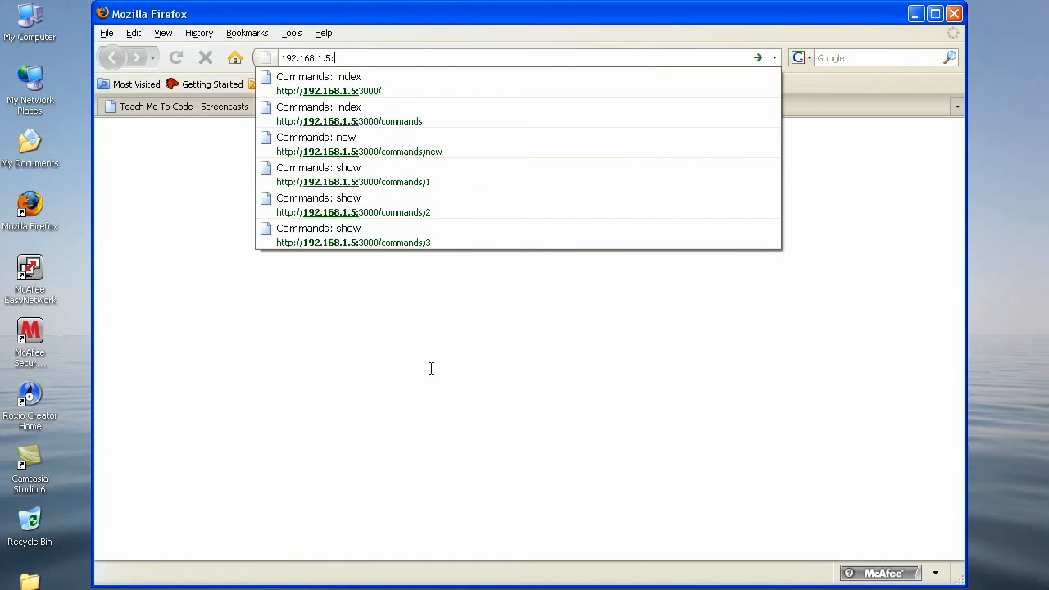
pyautogui.write('3000/')
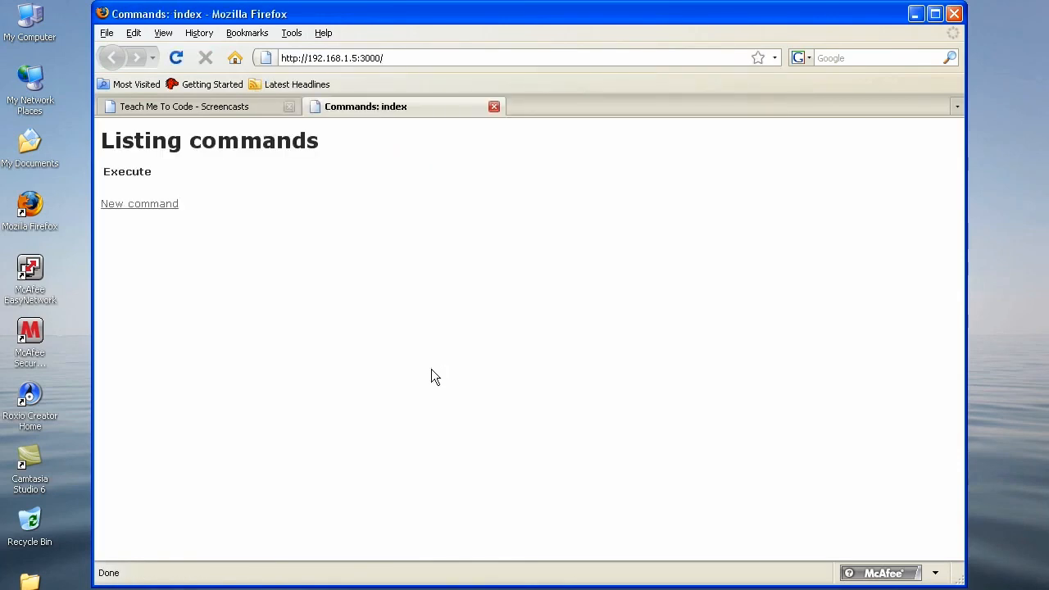
pyautogui.moveTo(139, 203)
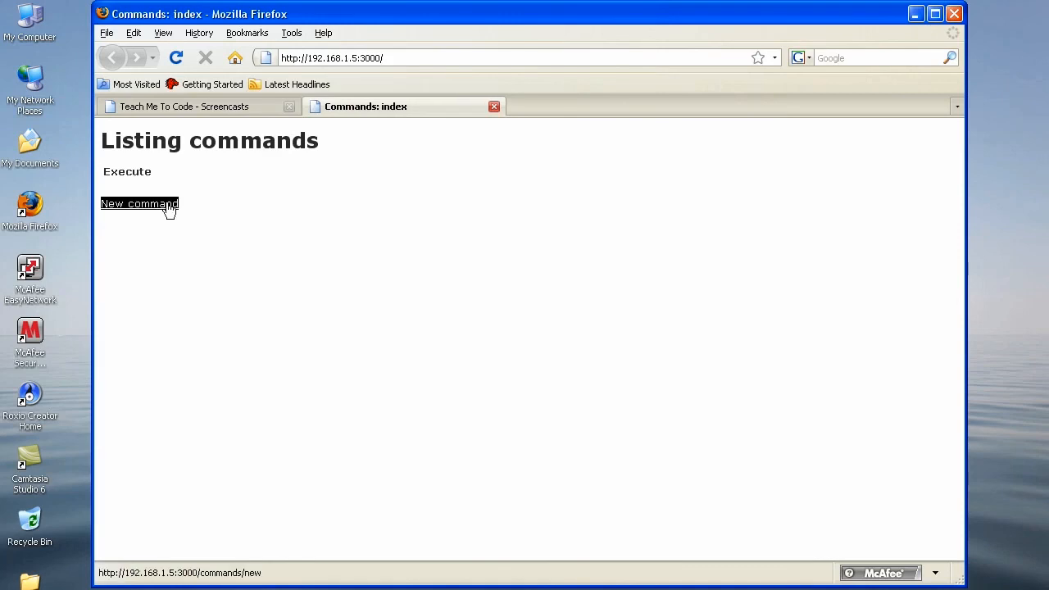
pyautogui.click(139, 203)
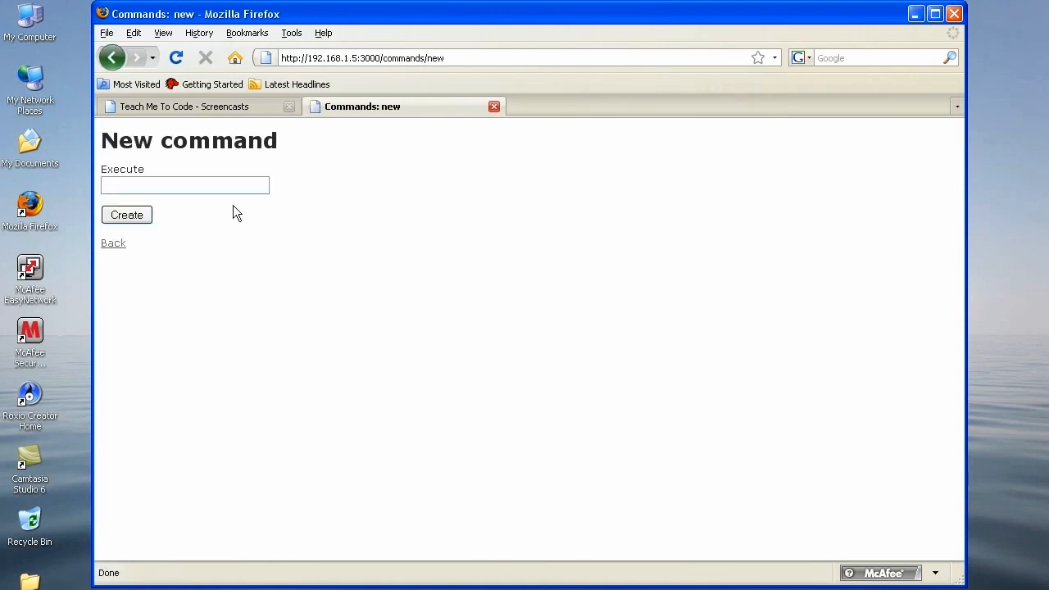
pyautogui.click(183, 184)
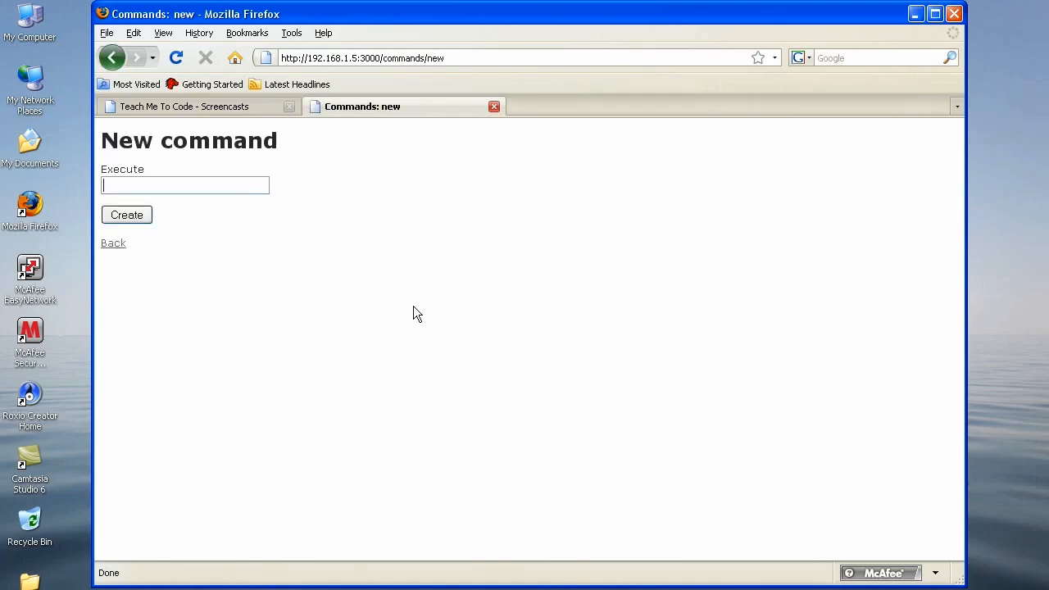
pyautogui.click(126, 213)
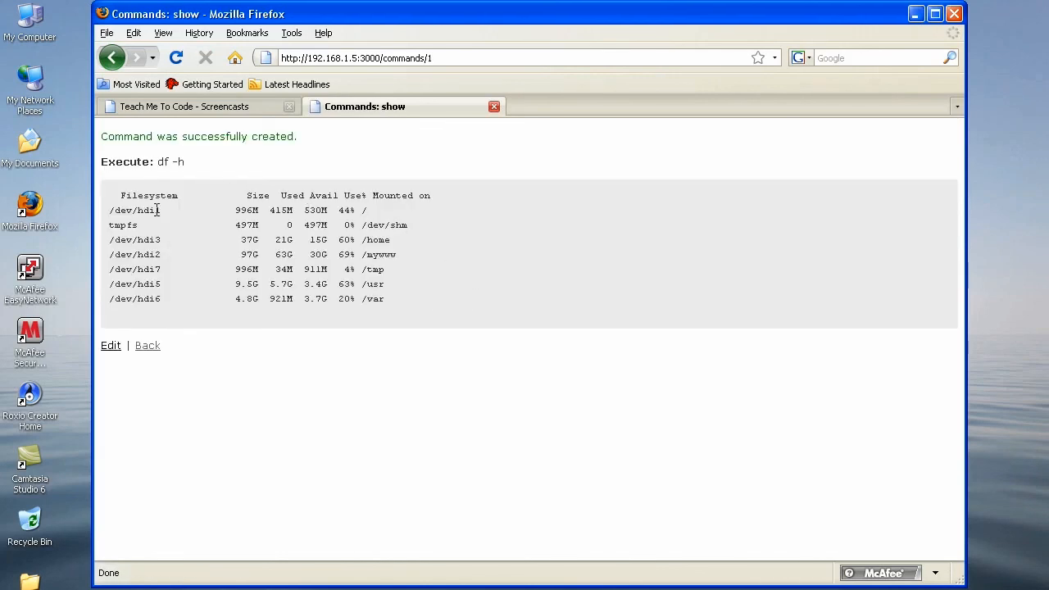
pyautogui.moveTo(122, 195); pyautogui.dragTo(269, 283)
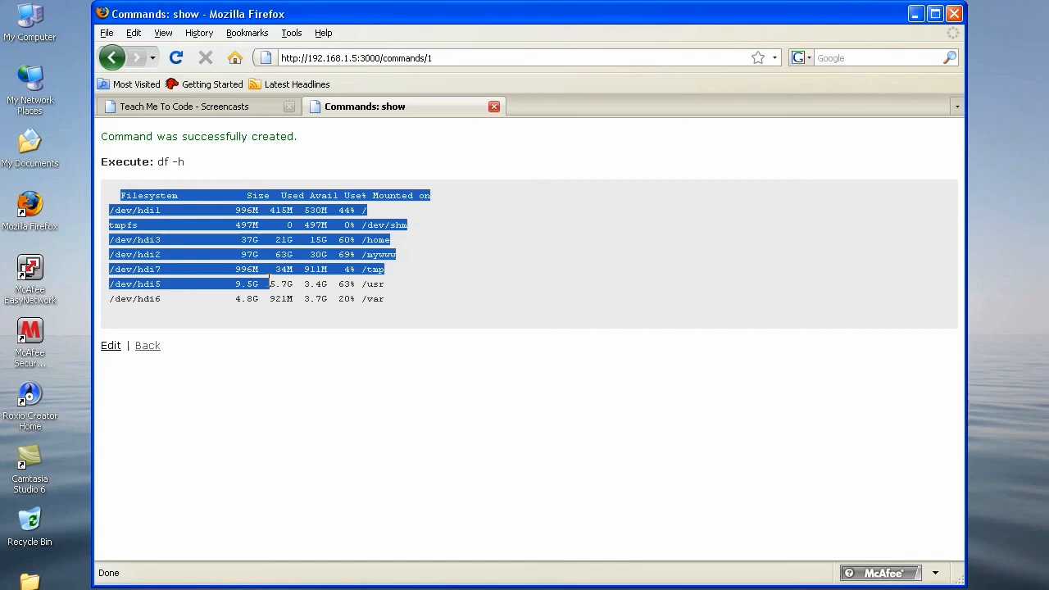
pyautogui.moveTo(147, 344)
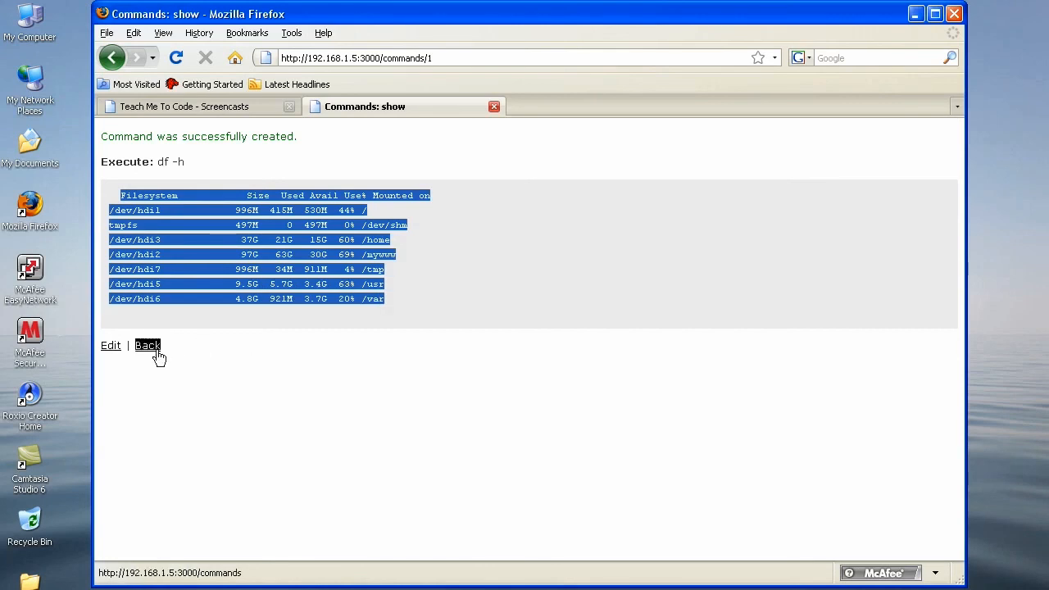
# Create a second command uname -a, view its kernel output, then return to the listing
pyautogui.click(147, 345)
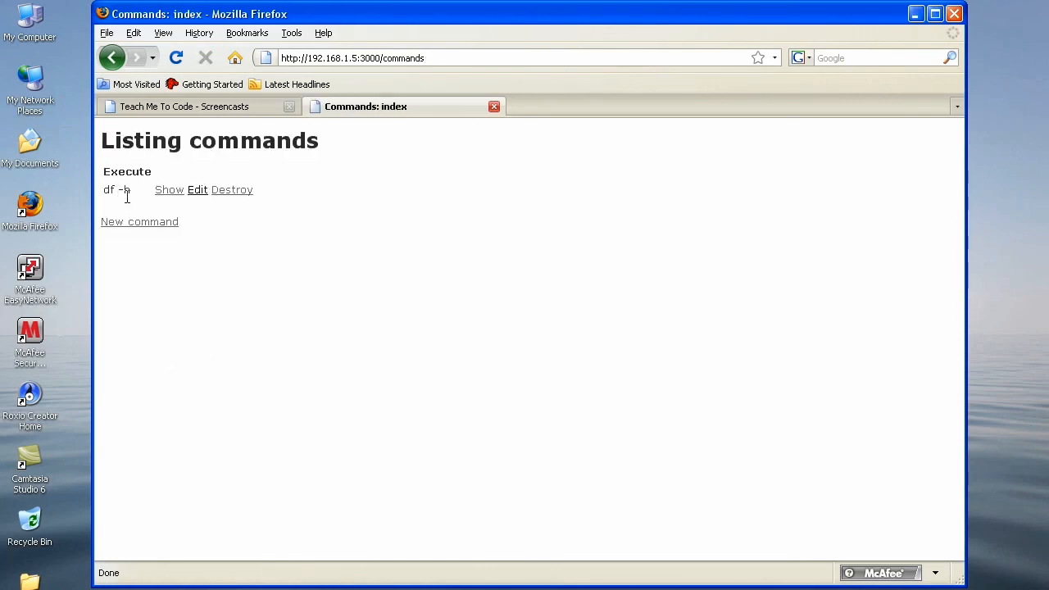
pyautogui.click(140, 222)
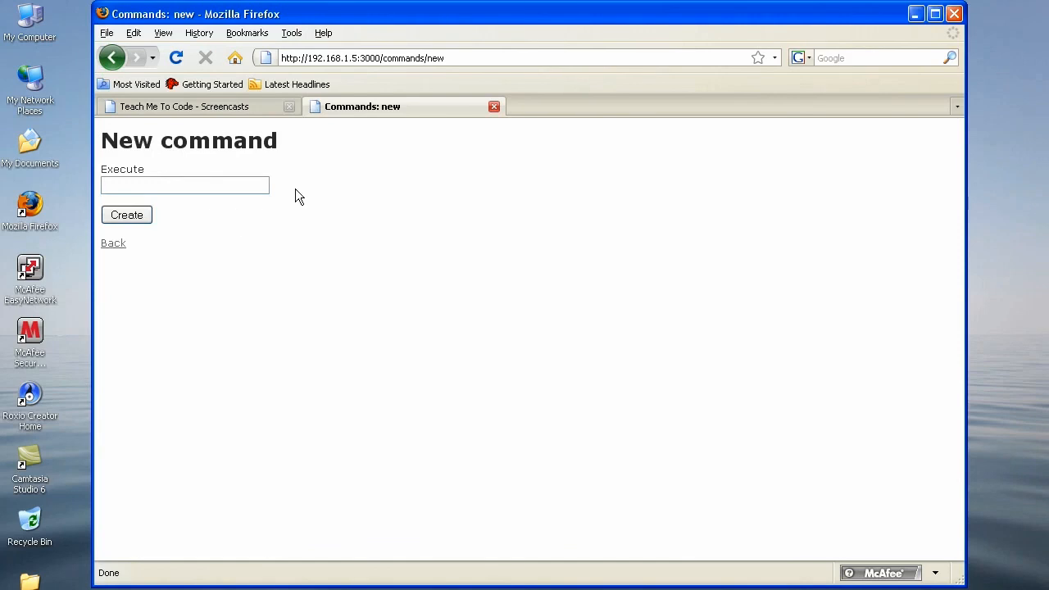
pyautogui.write('unam')
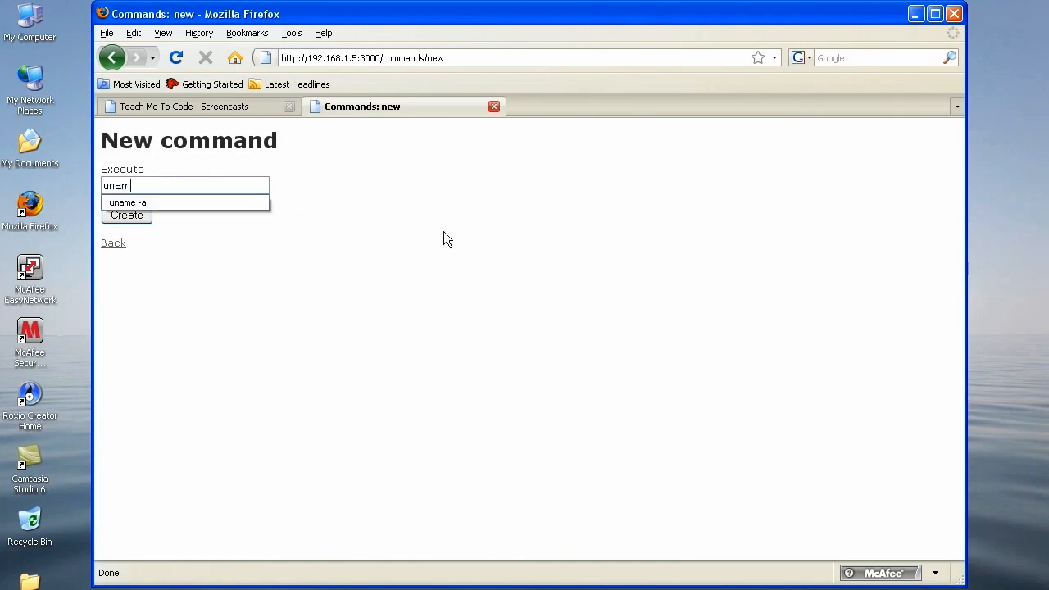
pyautogui.click(126, 214)
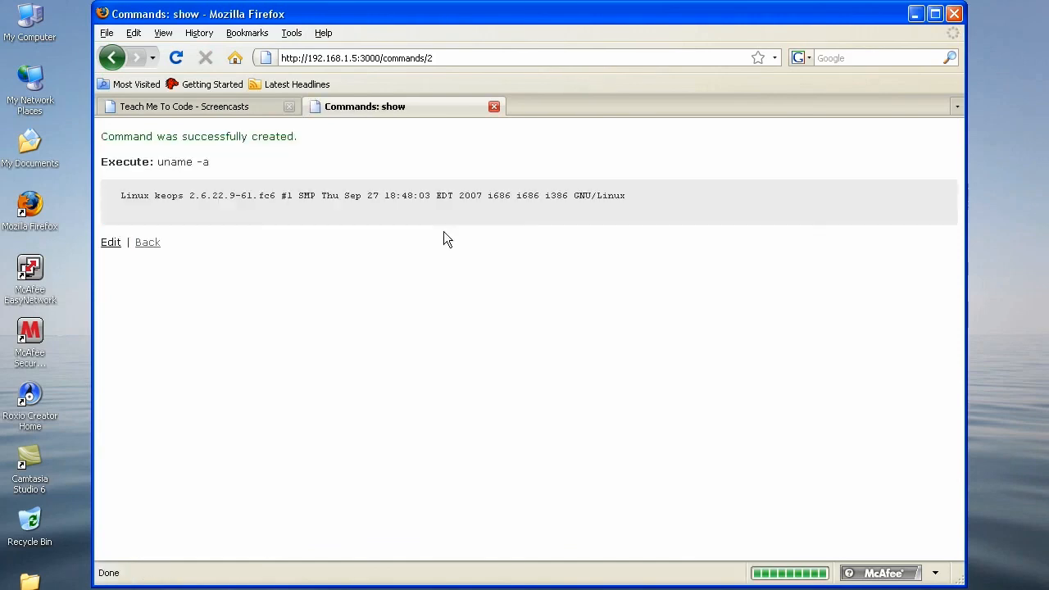
pyautogui.moveTo(613, 195)
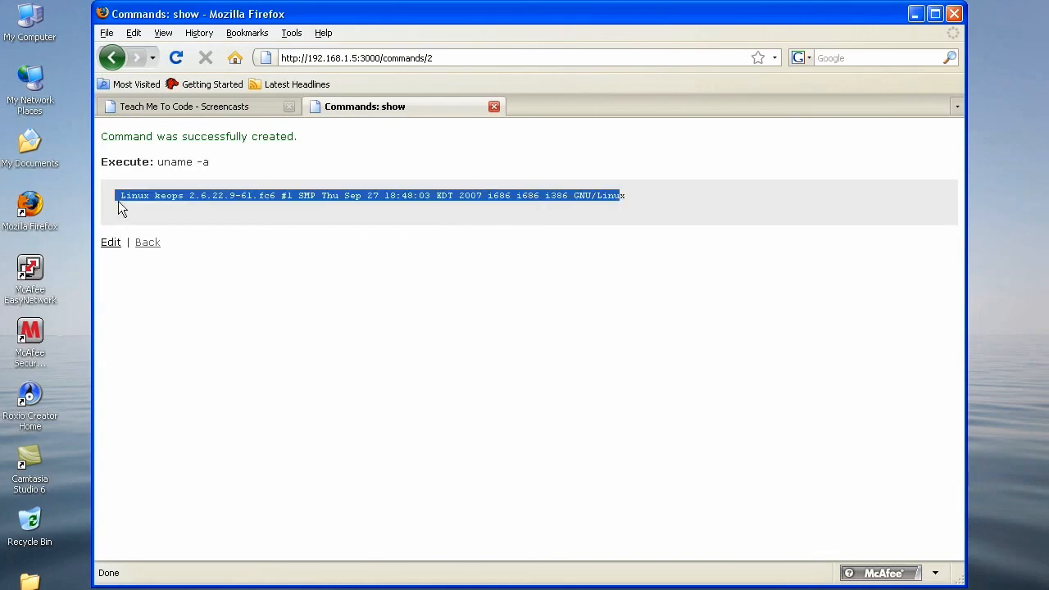
pyautogui.click(148, 242)
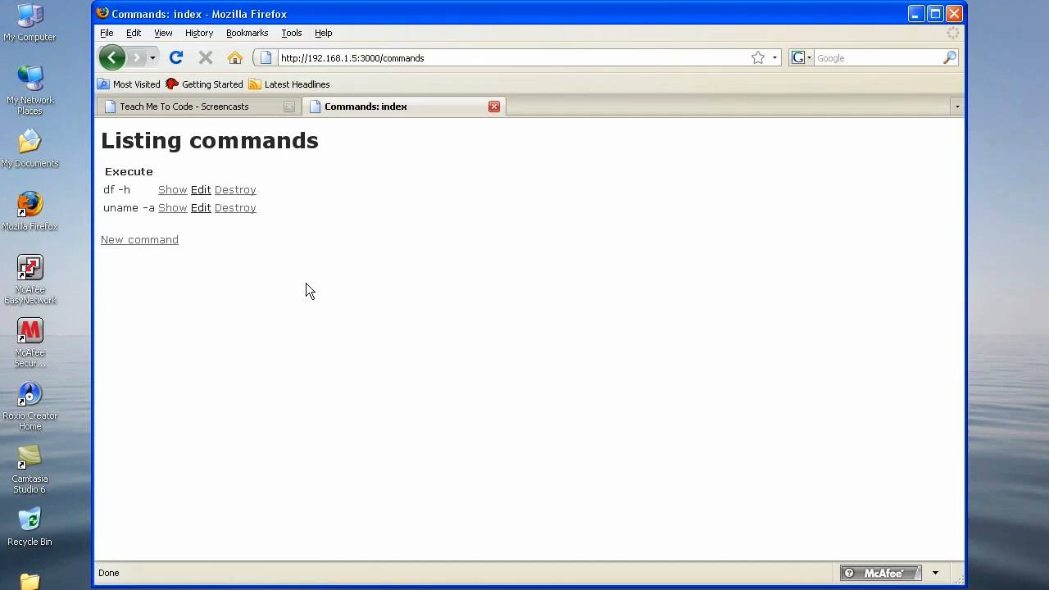
pyautogui.moveTo(139, 240)
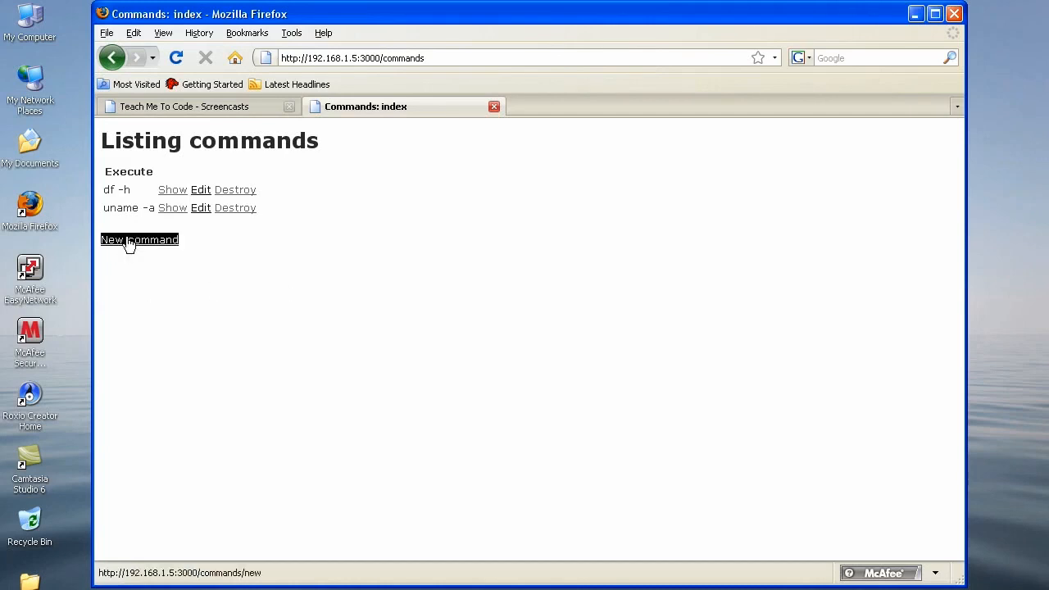
# Create a third command cat /etc/passwd and scroll through its system account output
pyautogui.click(138, 240)
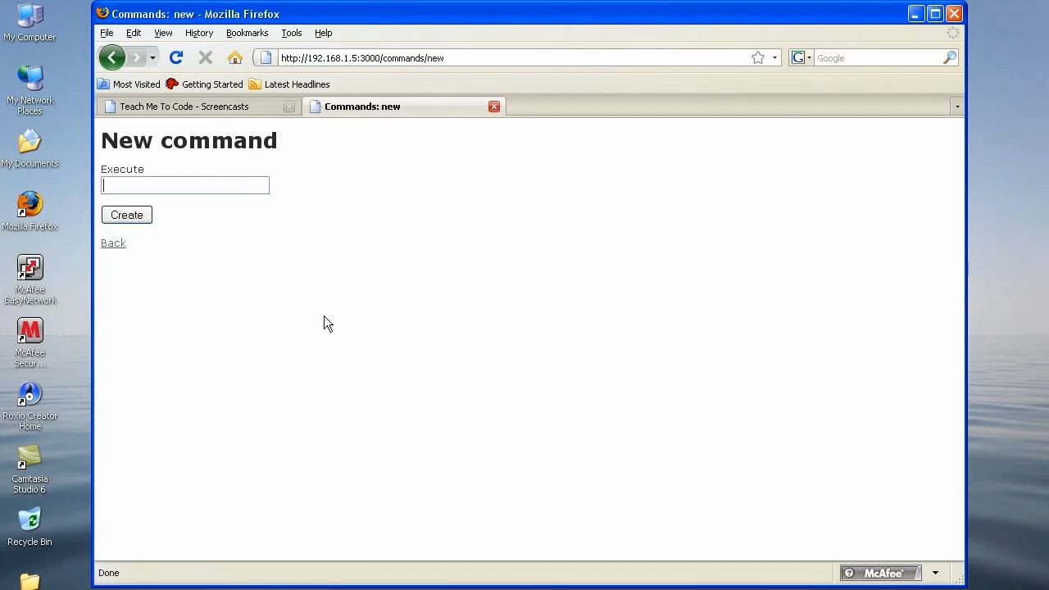
pyautogui.write('cat /etc/')
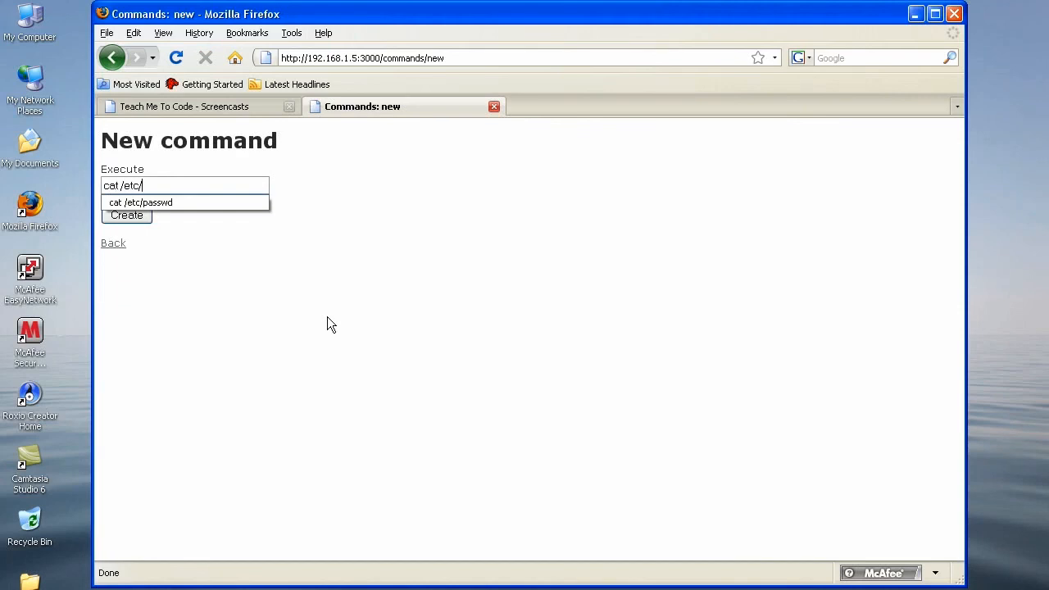
pyautogui.click(126, 215)
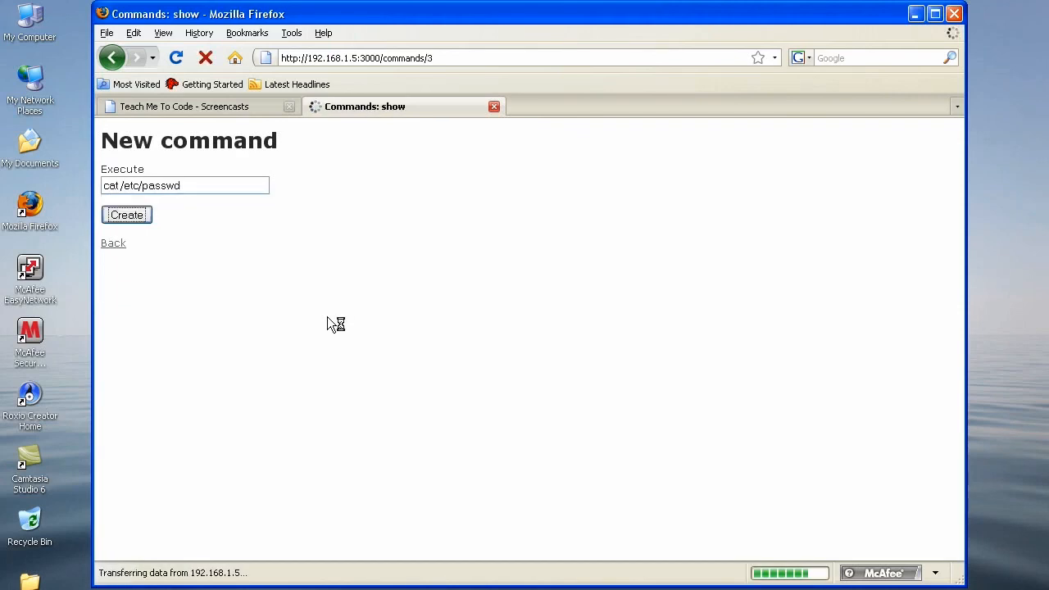
pyautogui.click(126, 213)
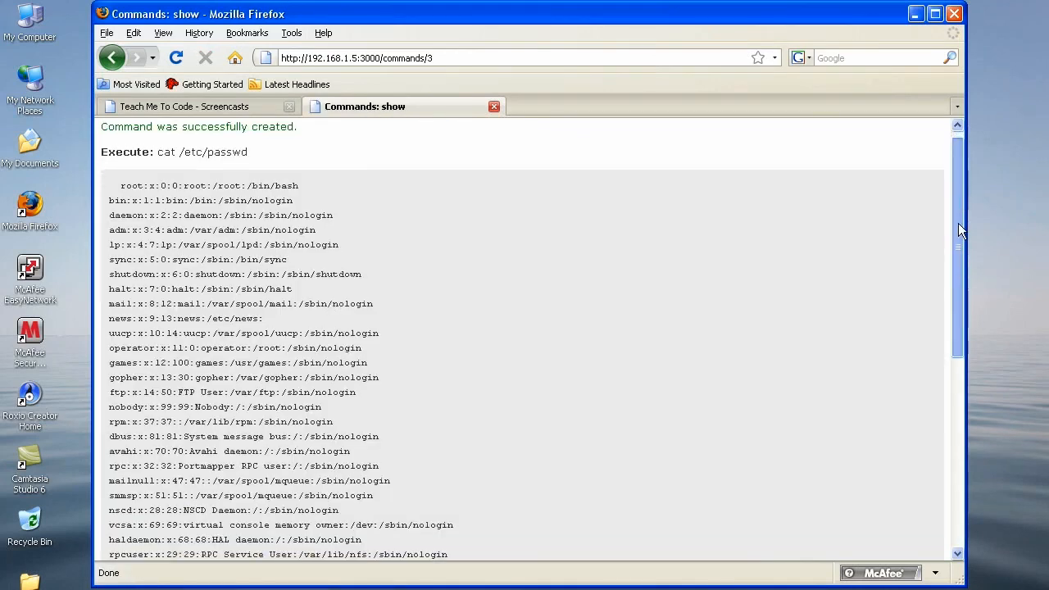
pyautogui.scroll(3)
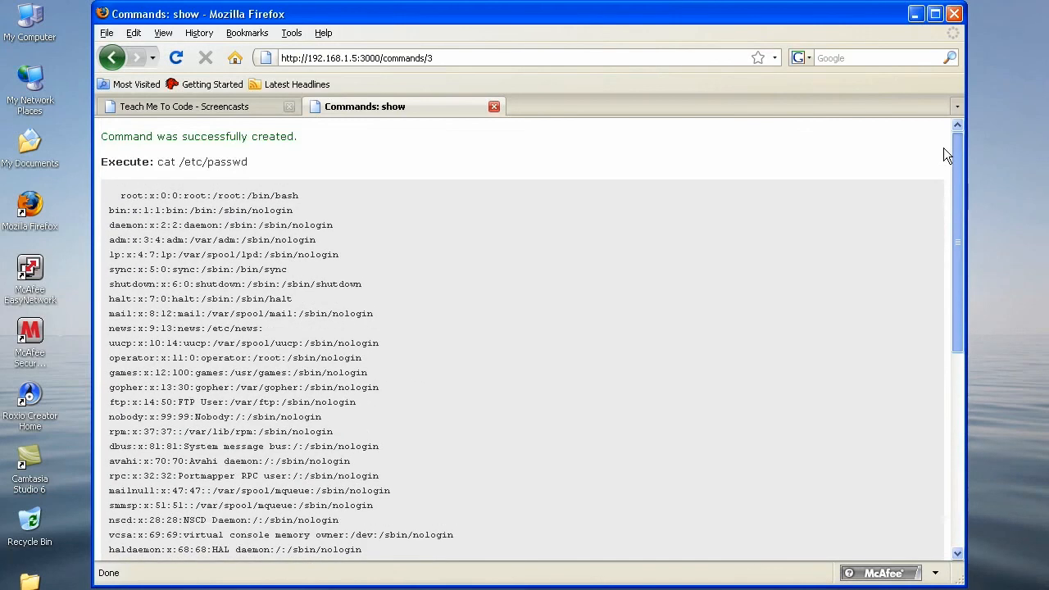
pyautogui.scroll(-3)
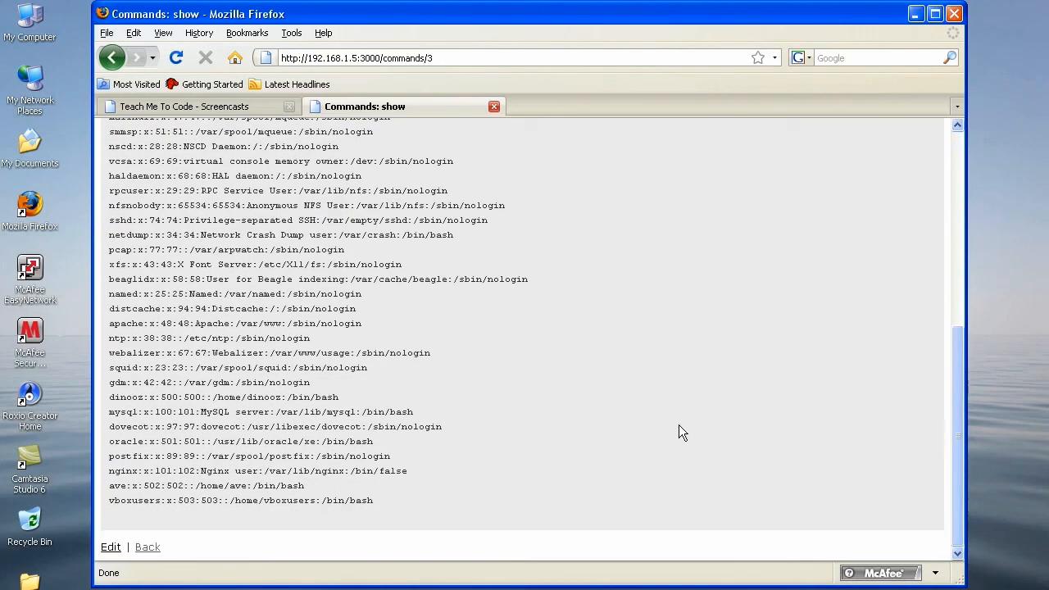
pyautogui.click(147, 547)
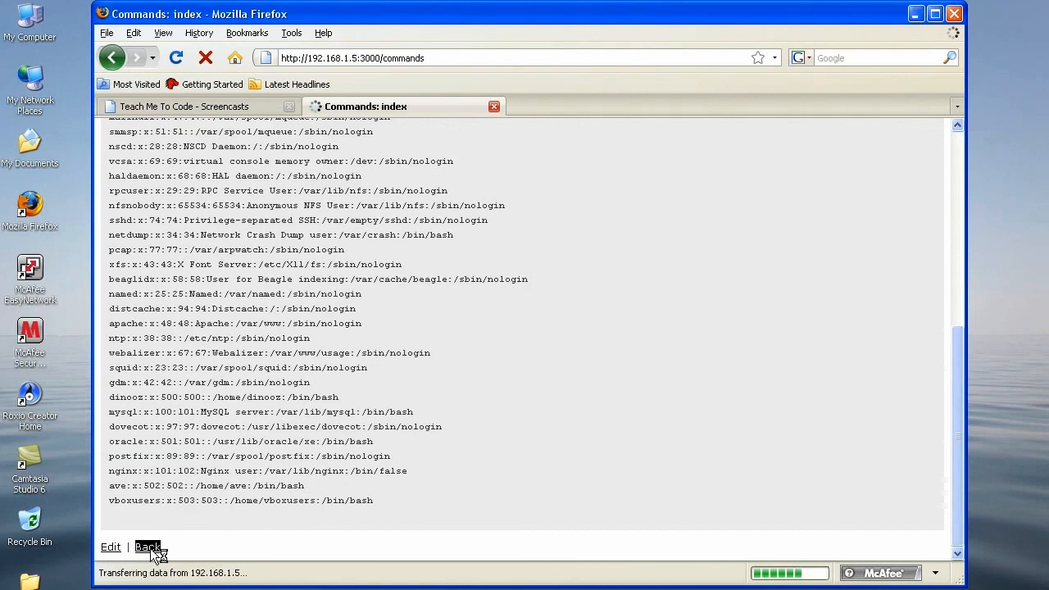
# Return to the Listing commands page showing df -h, uname -a and cat /etc/passwd
pyautogui.click(148, 547)
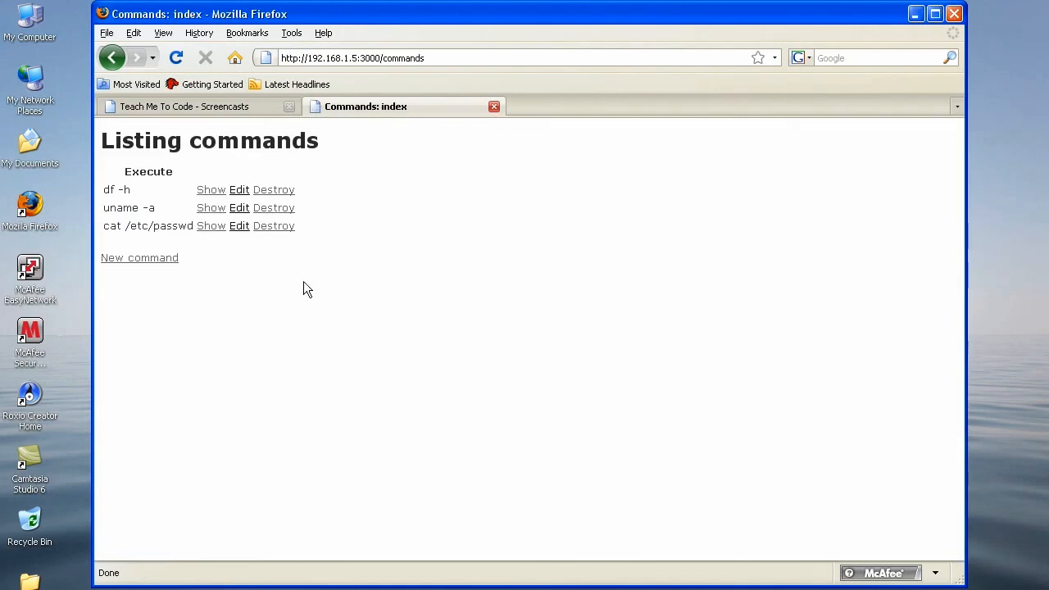
pyautogui.moveTo(266, 296)
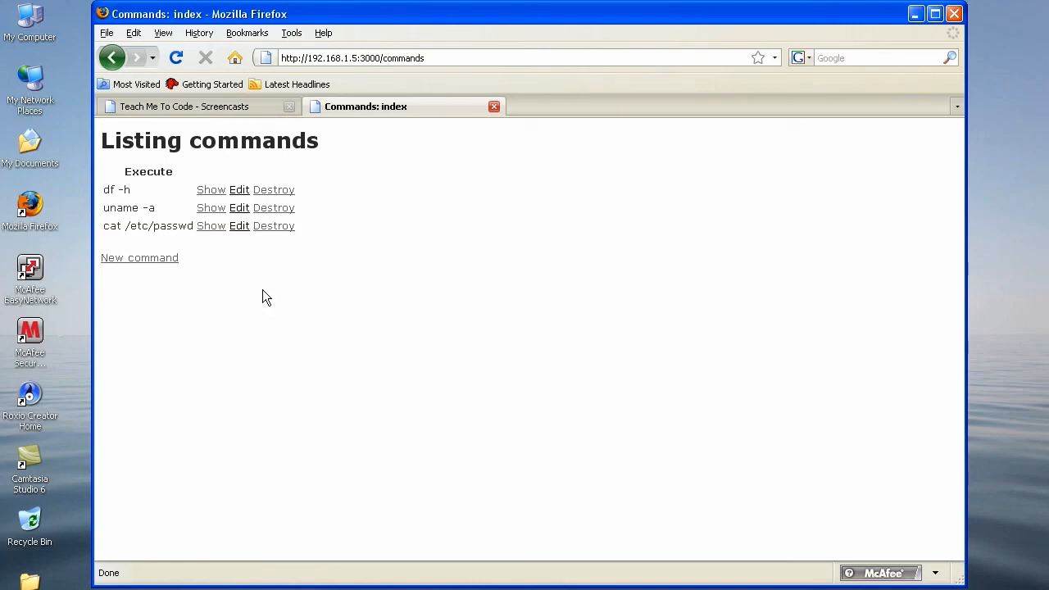
pyautogui.moveTo(243, 275)
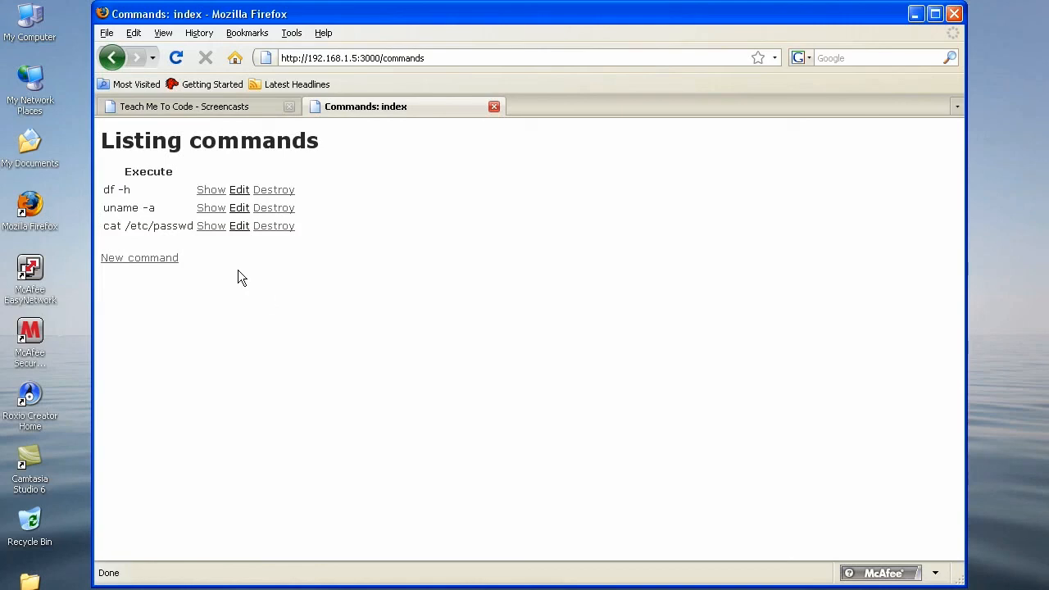
pyautogui.moveTo(311, 300)
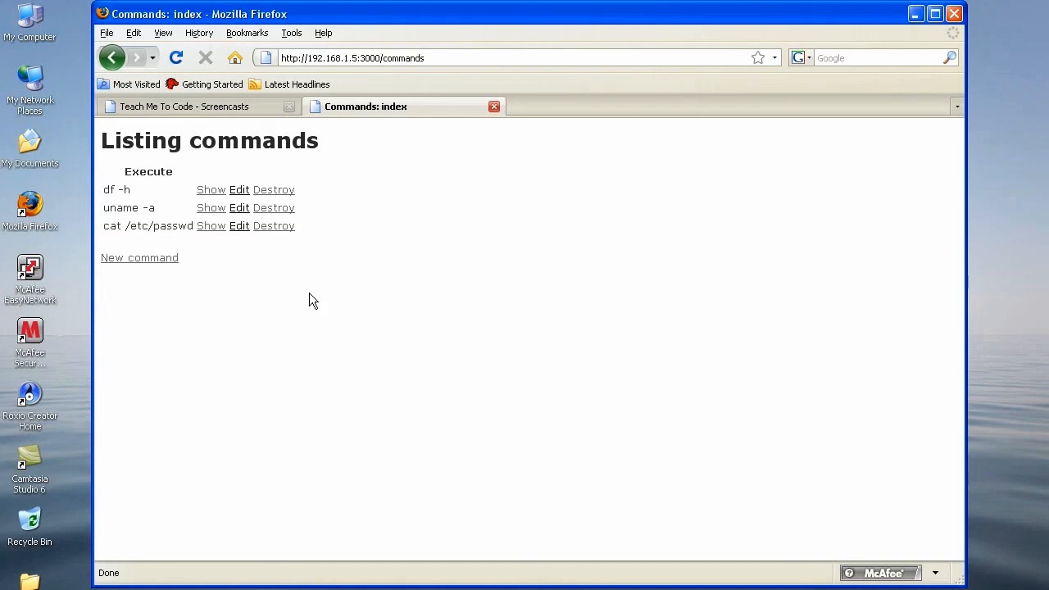
pyautogui.moveTo(303, 334)
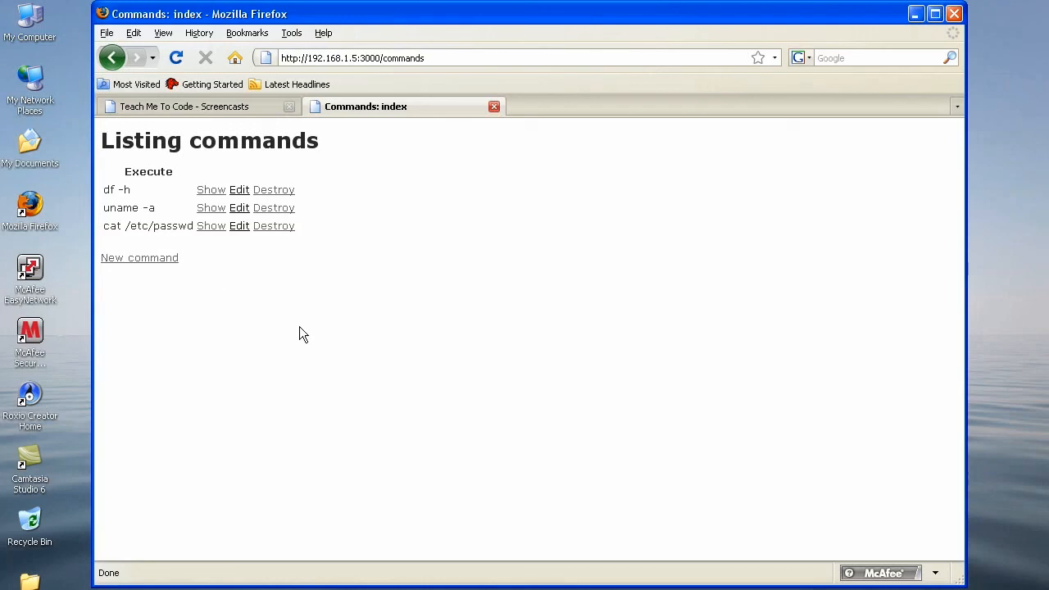
pyautogui.moveTo(364, 339)
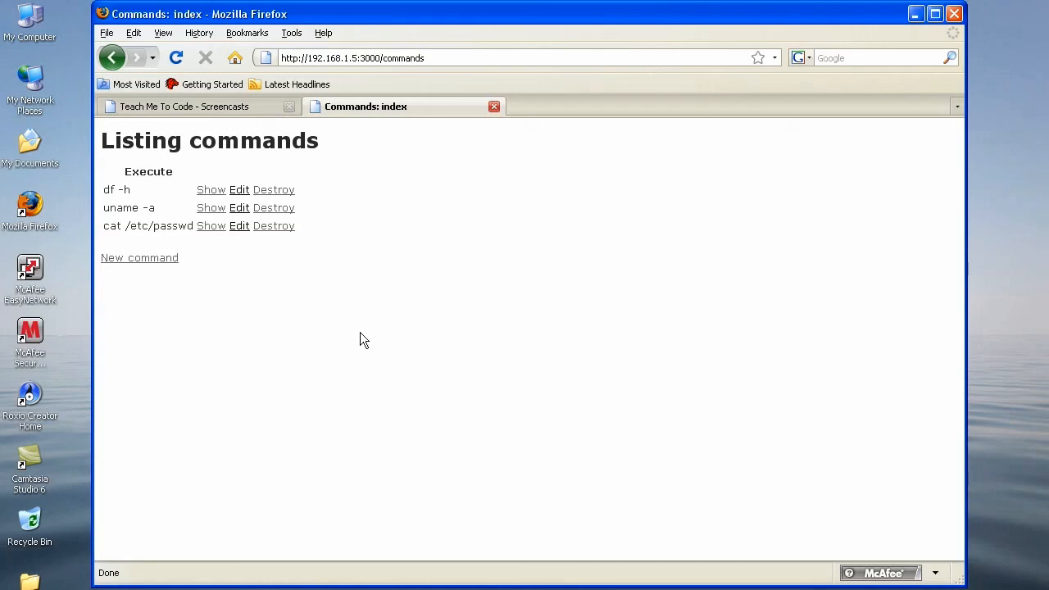